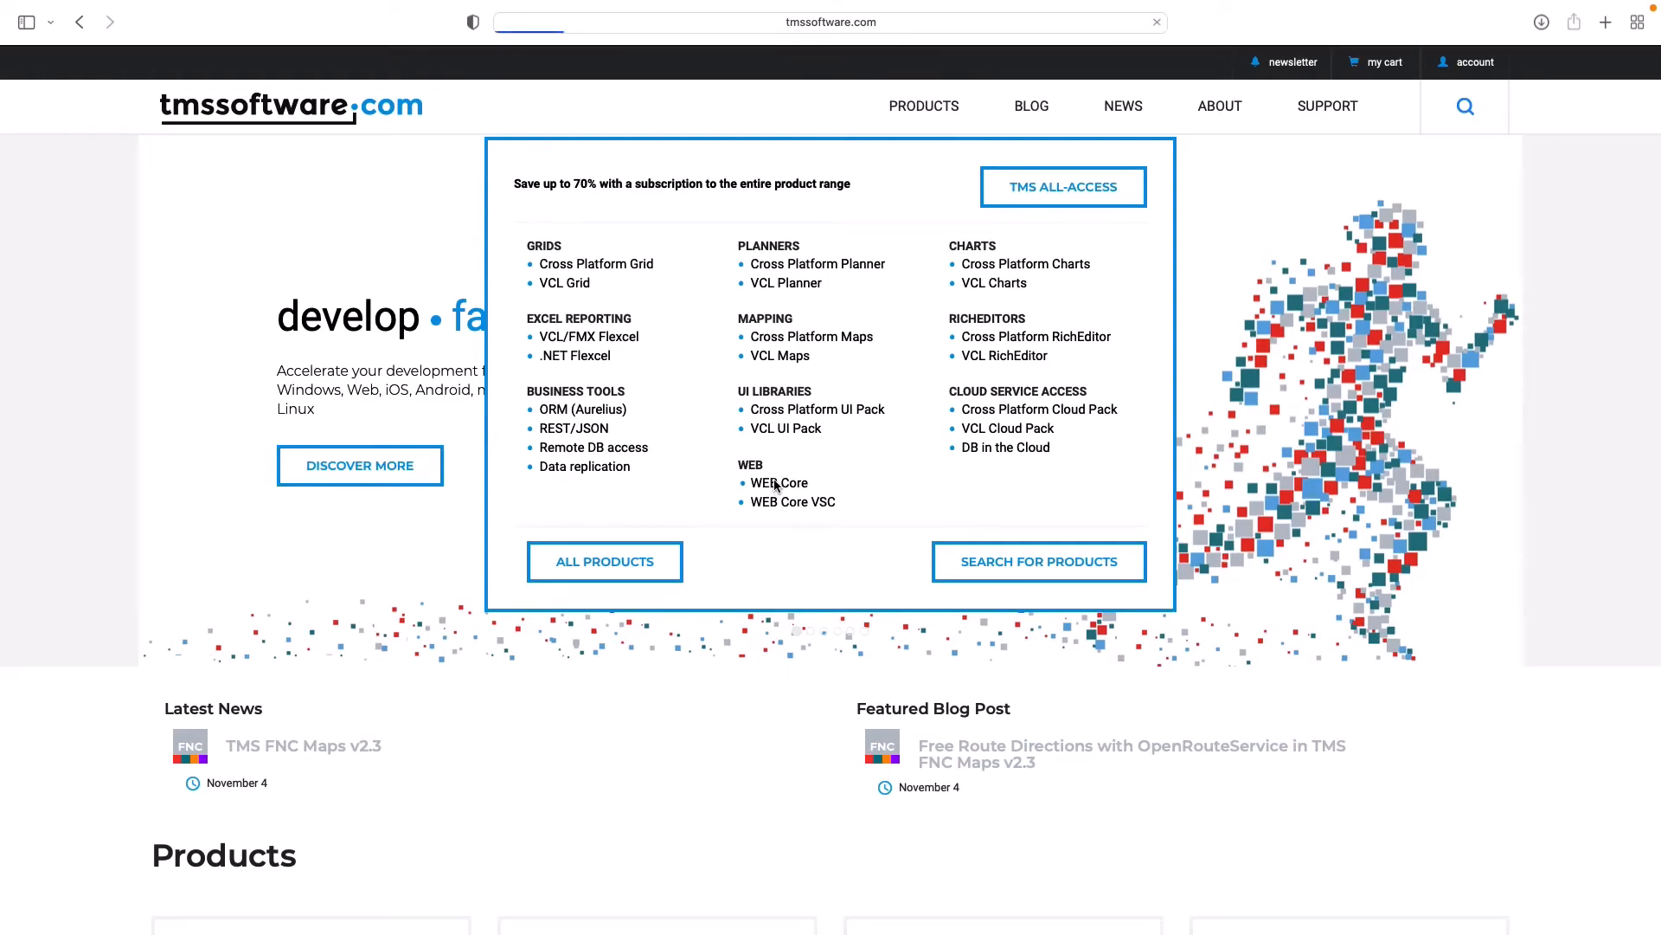
Step: Open the TMS WEB Core product page and scroll down through Features and Discover more
click(778, 483)
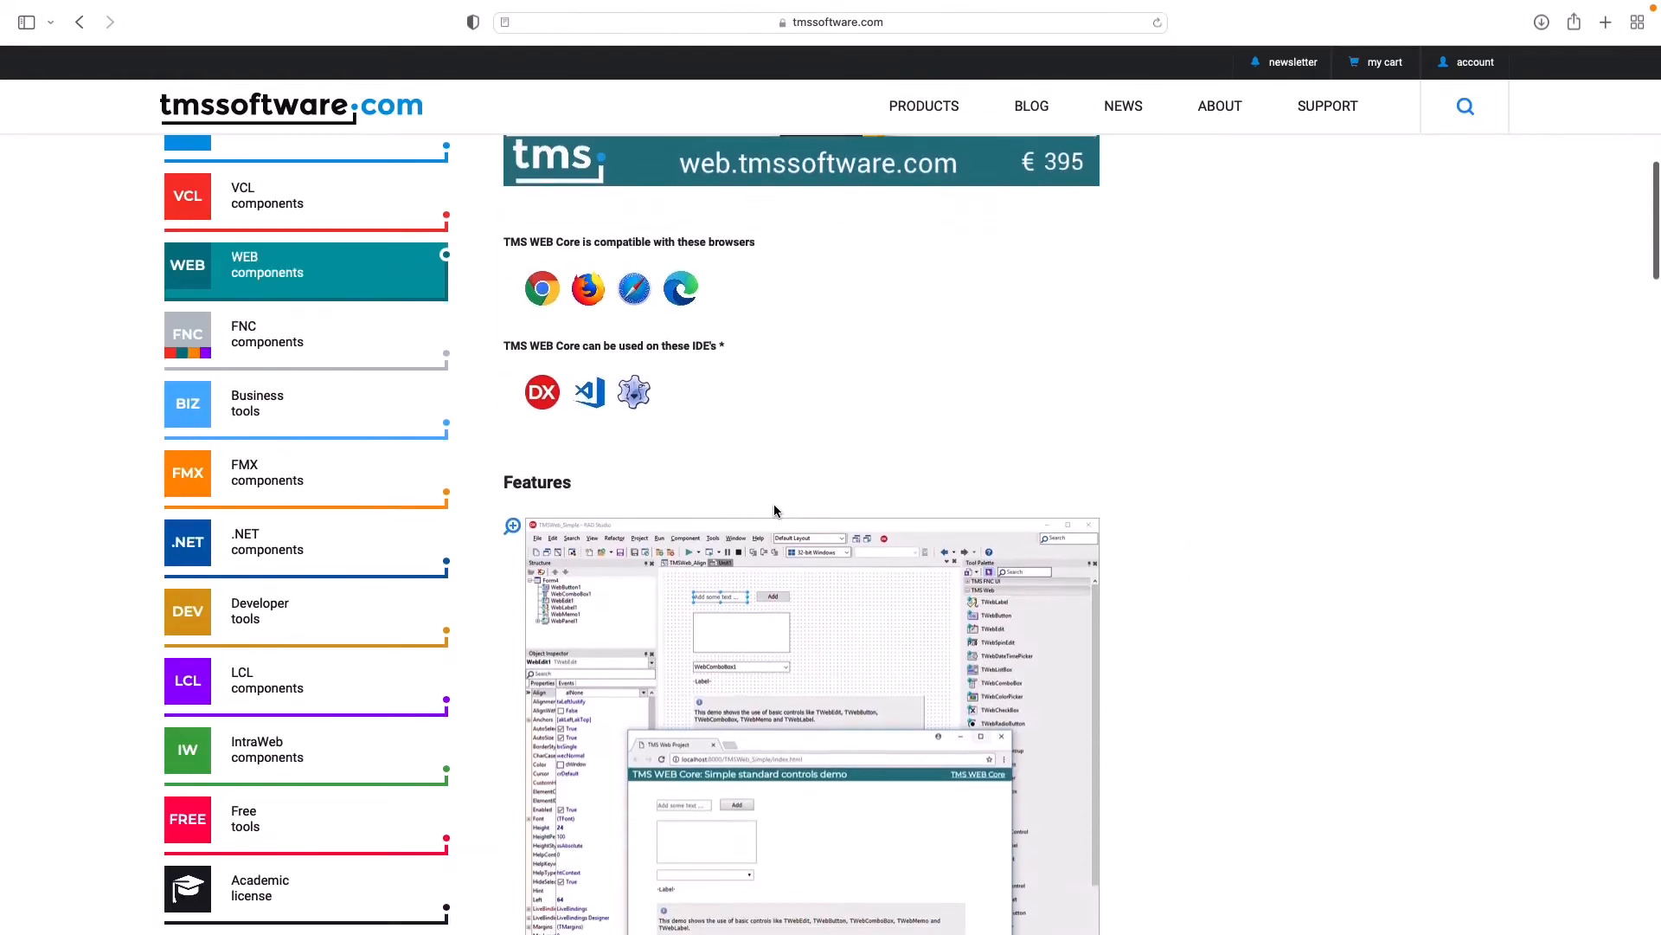
scroll(down, 3)
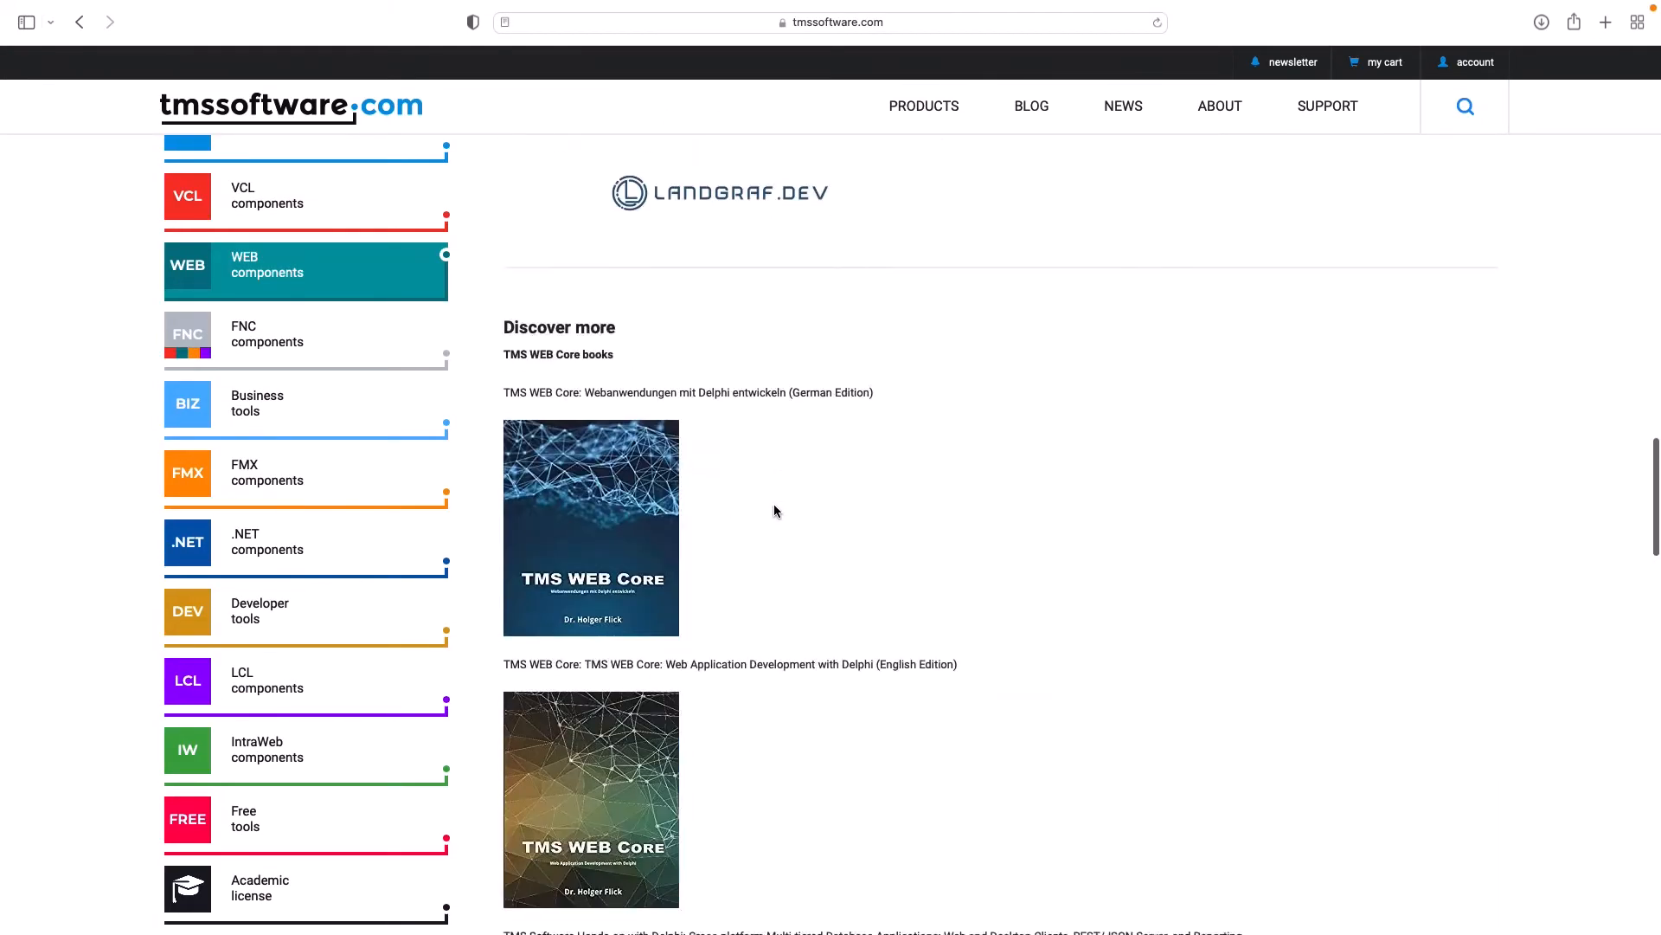
scroll(down, 3)
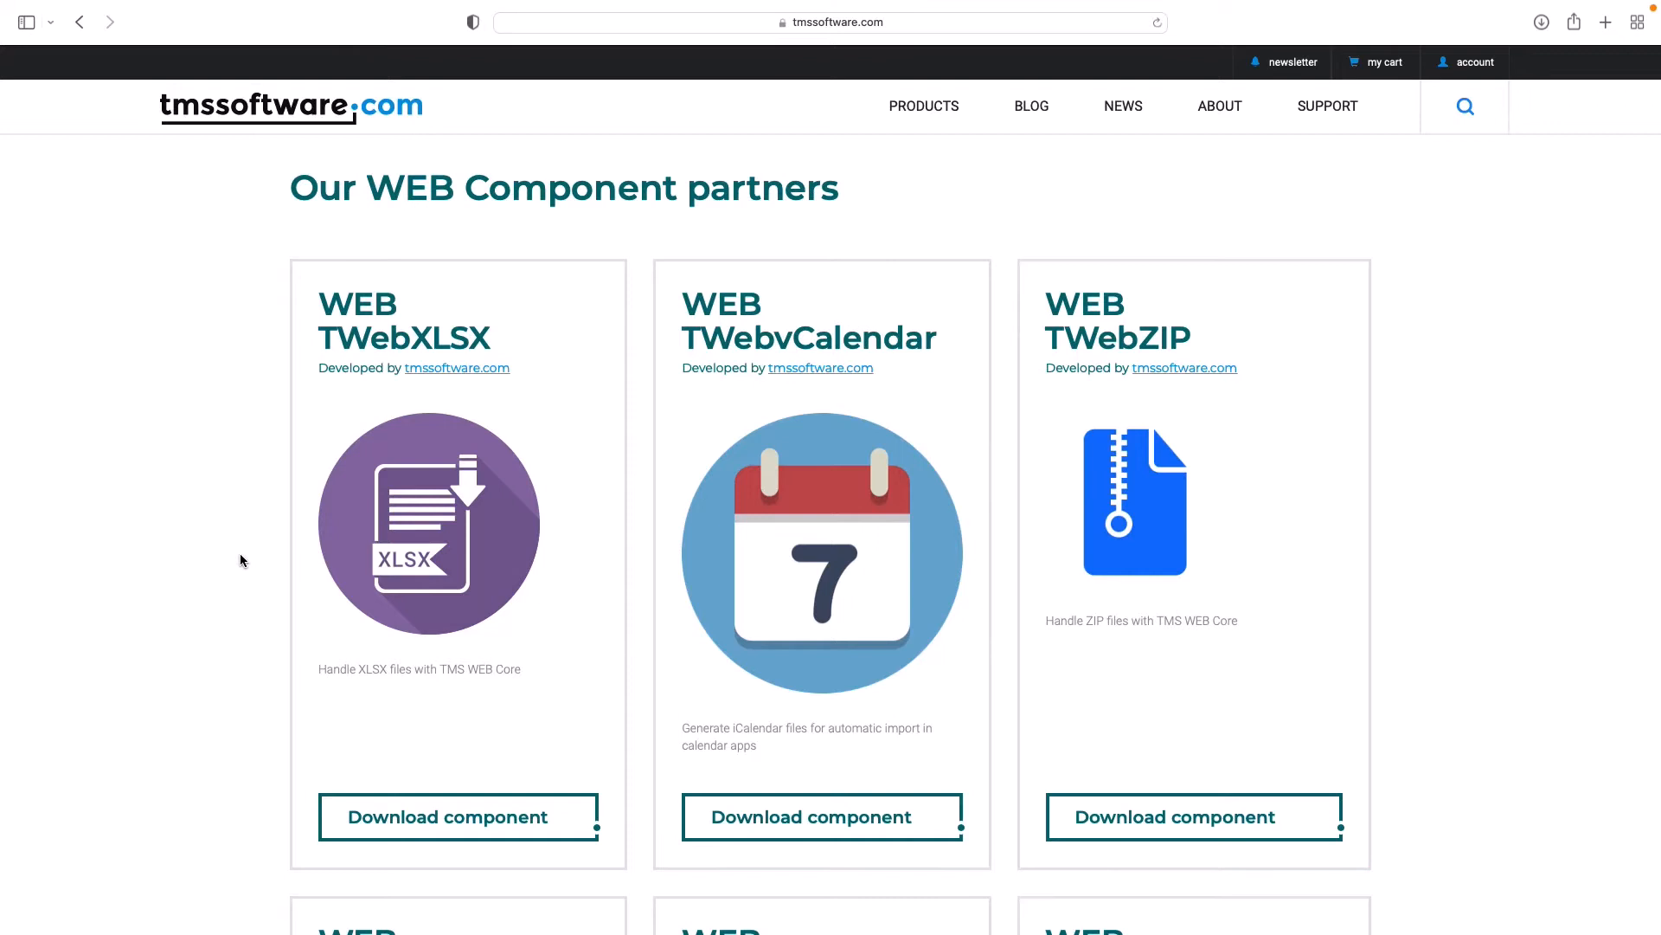
scroll(down, 3)
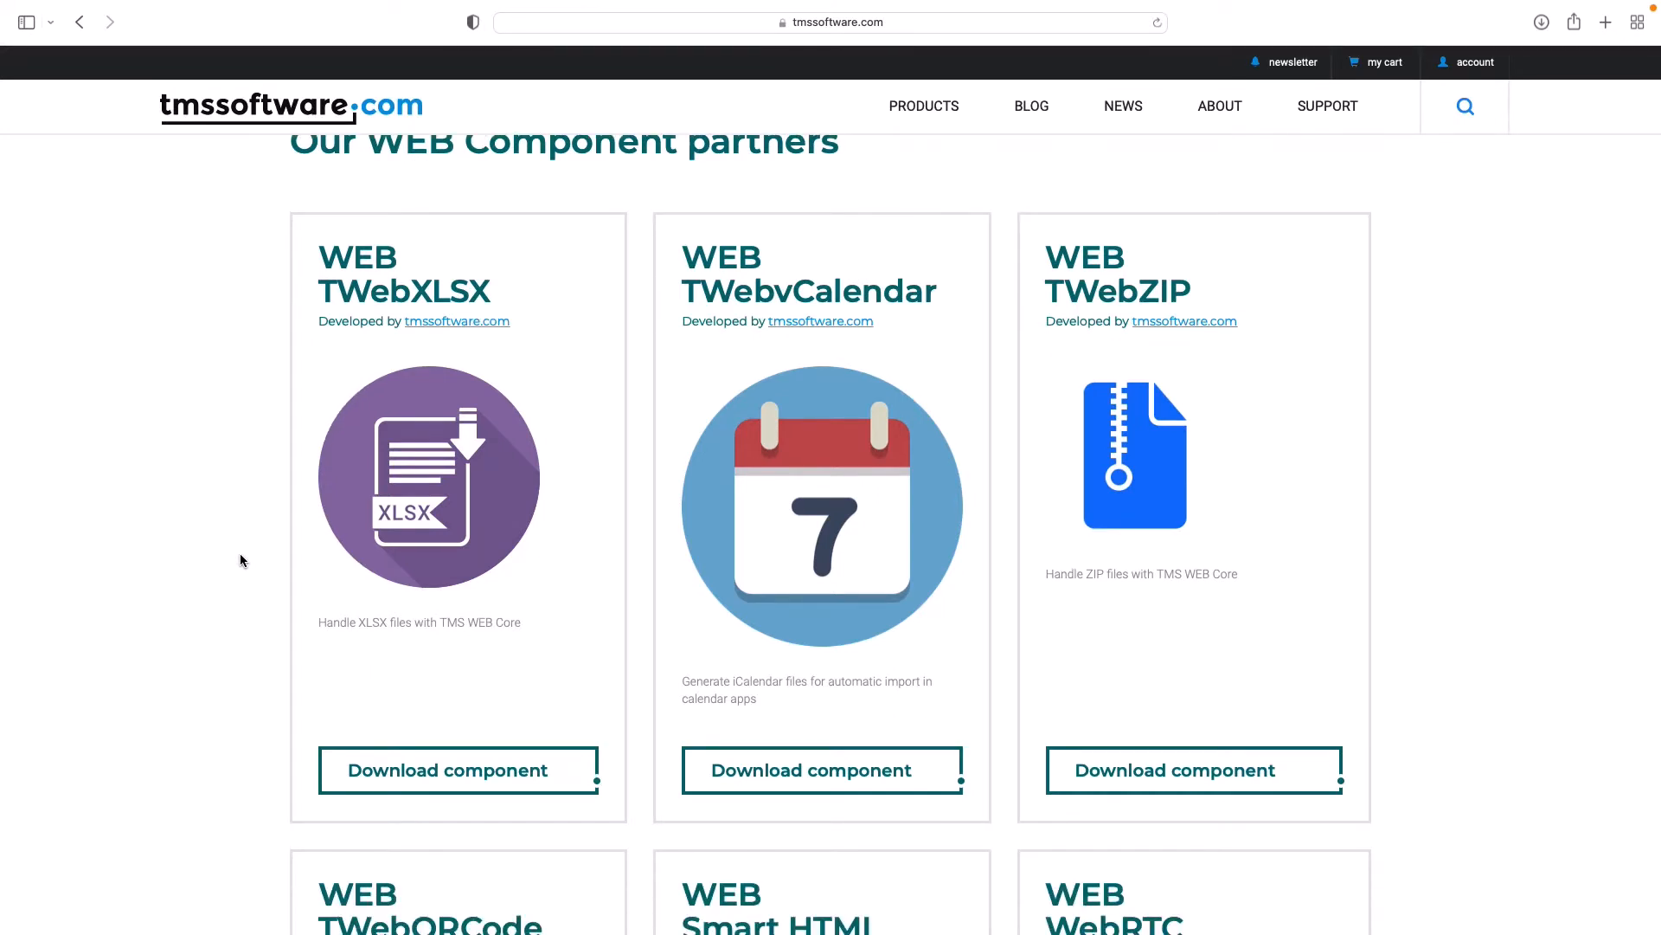
scroll(down, 3)
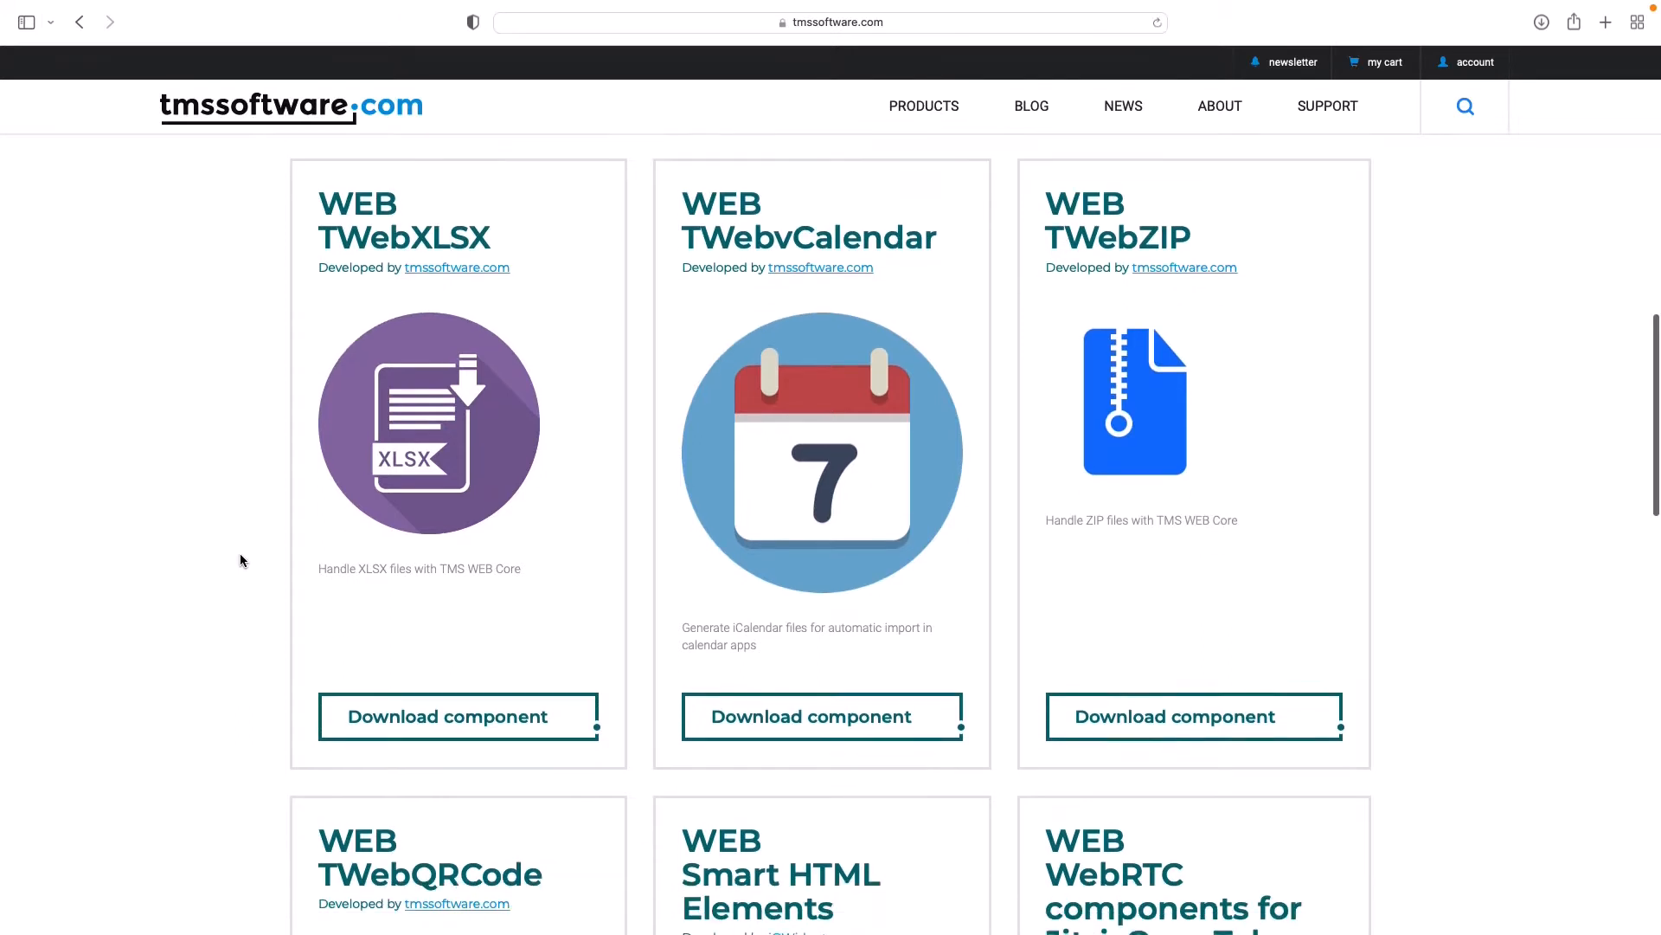
scroll(down, 3)
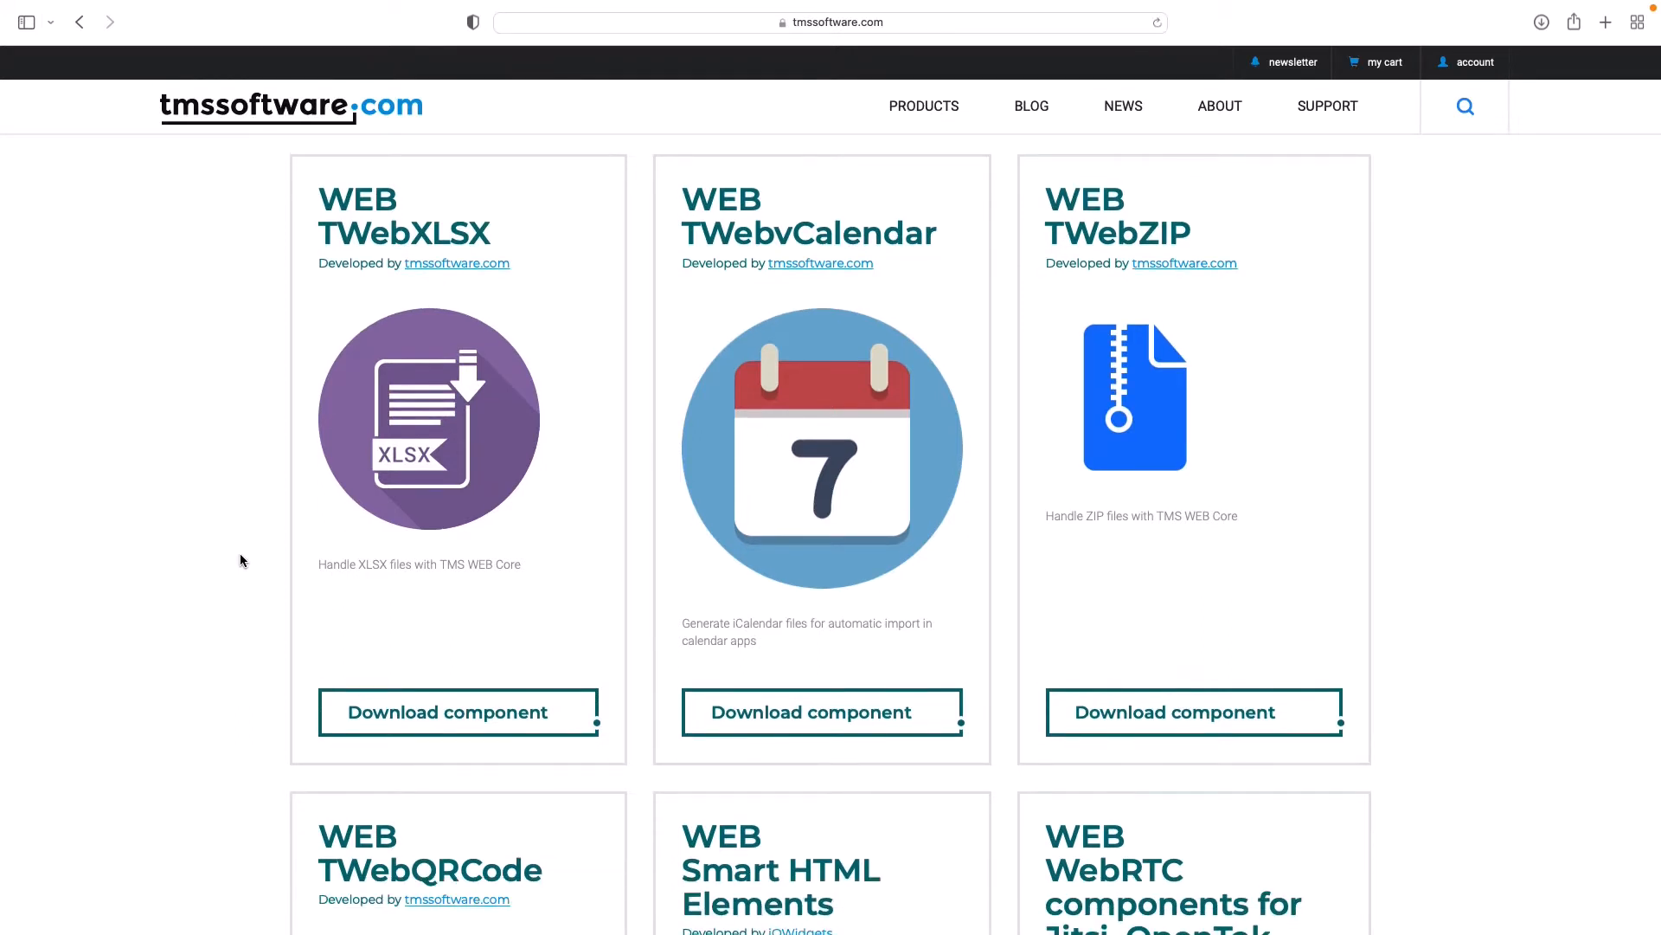
scroll(down, 3)
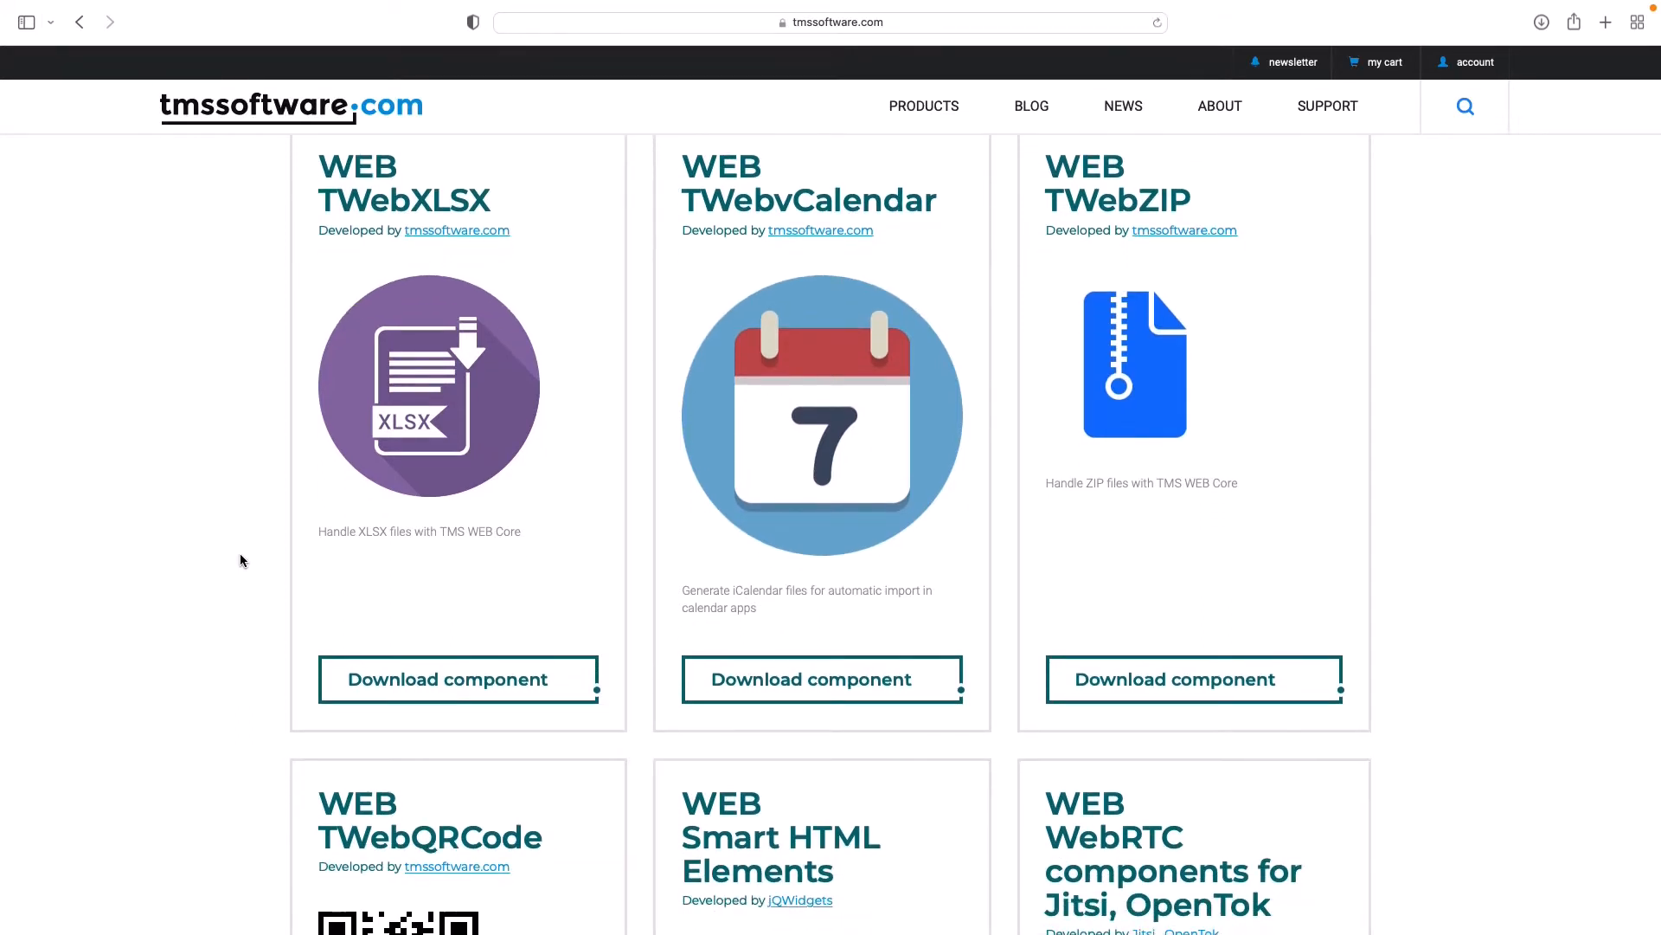
scroll(down, 3)
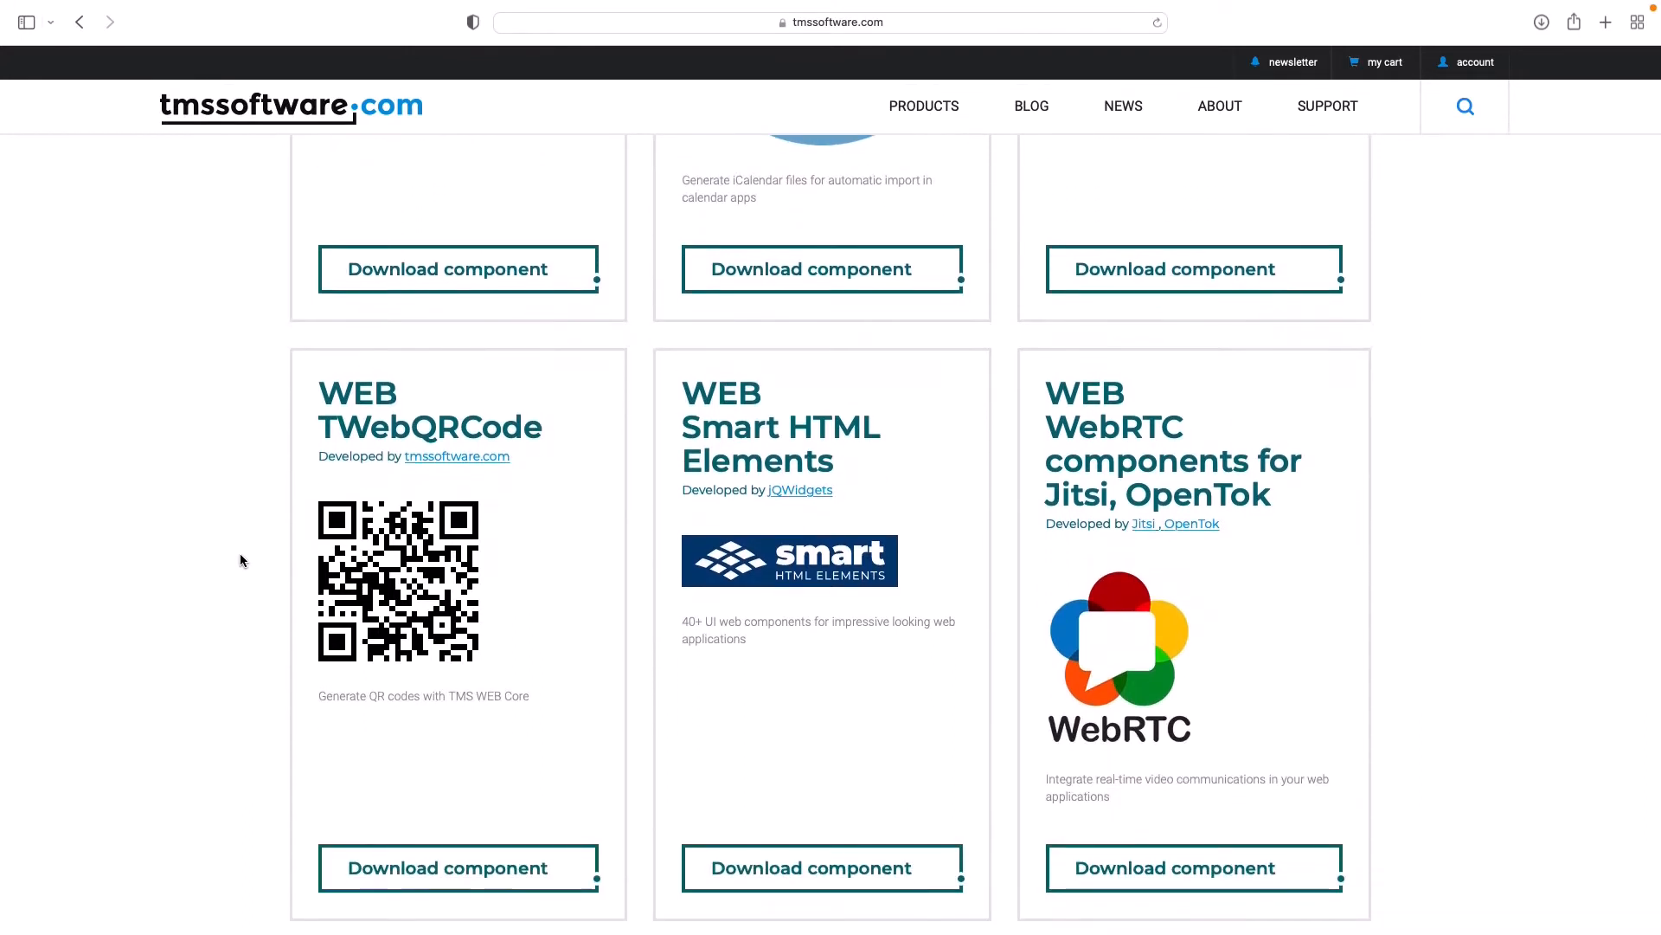
scroll(down, 3)
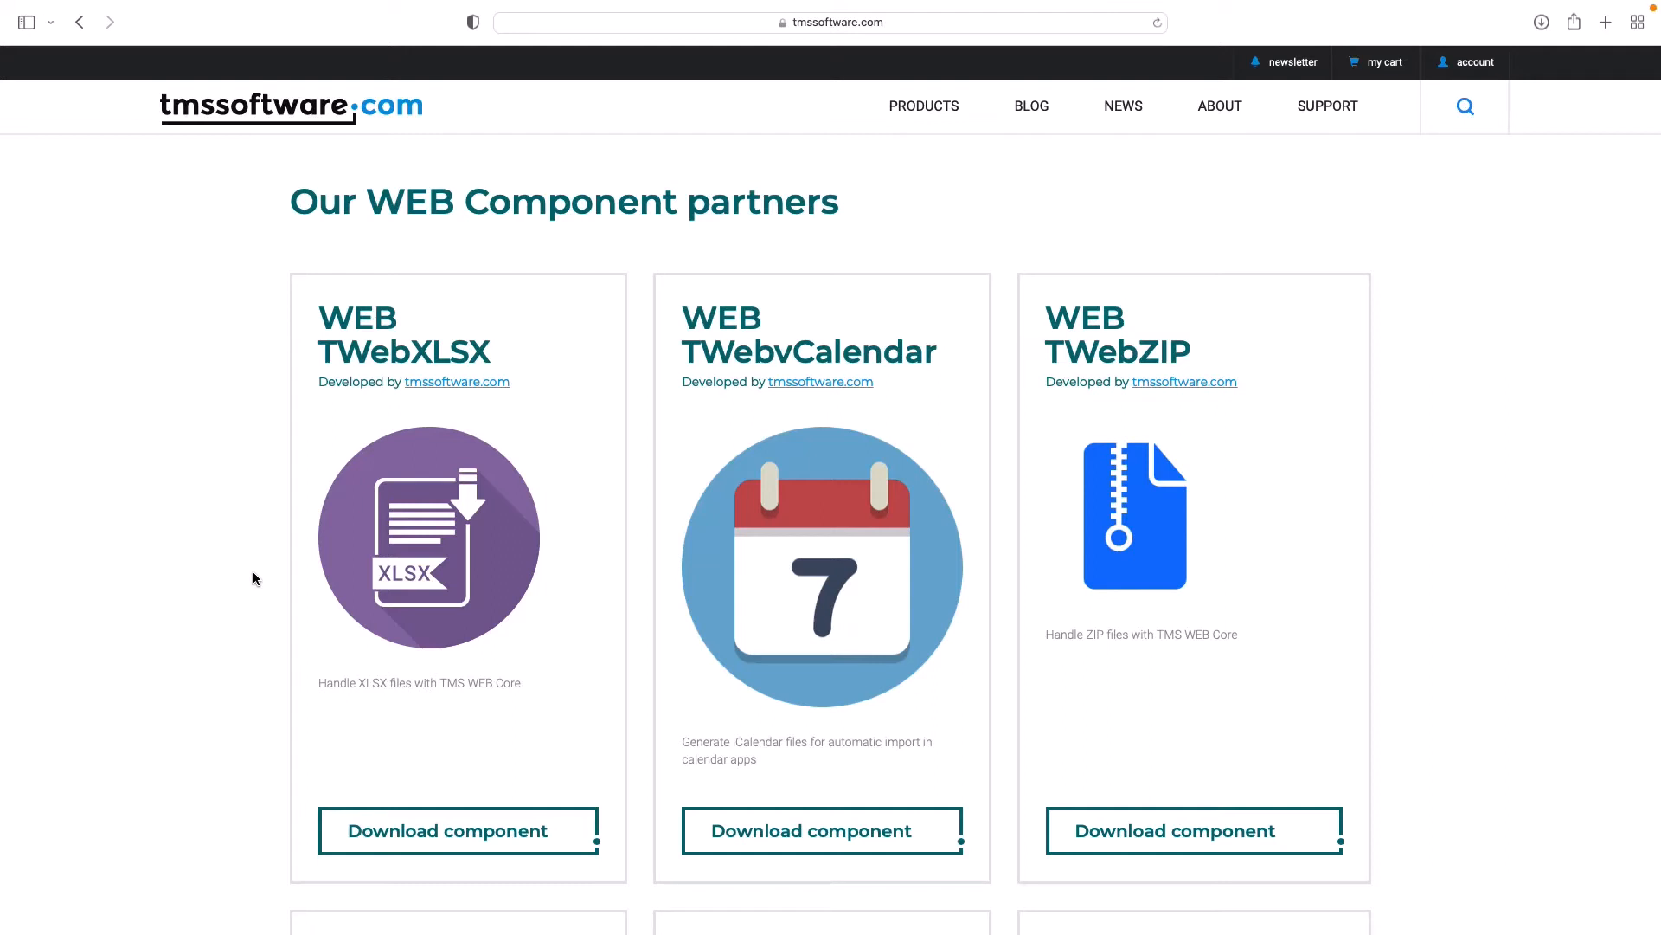
mouse_move(461, 847)
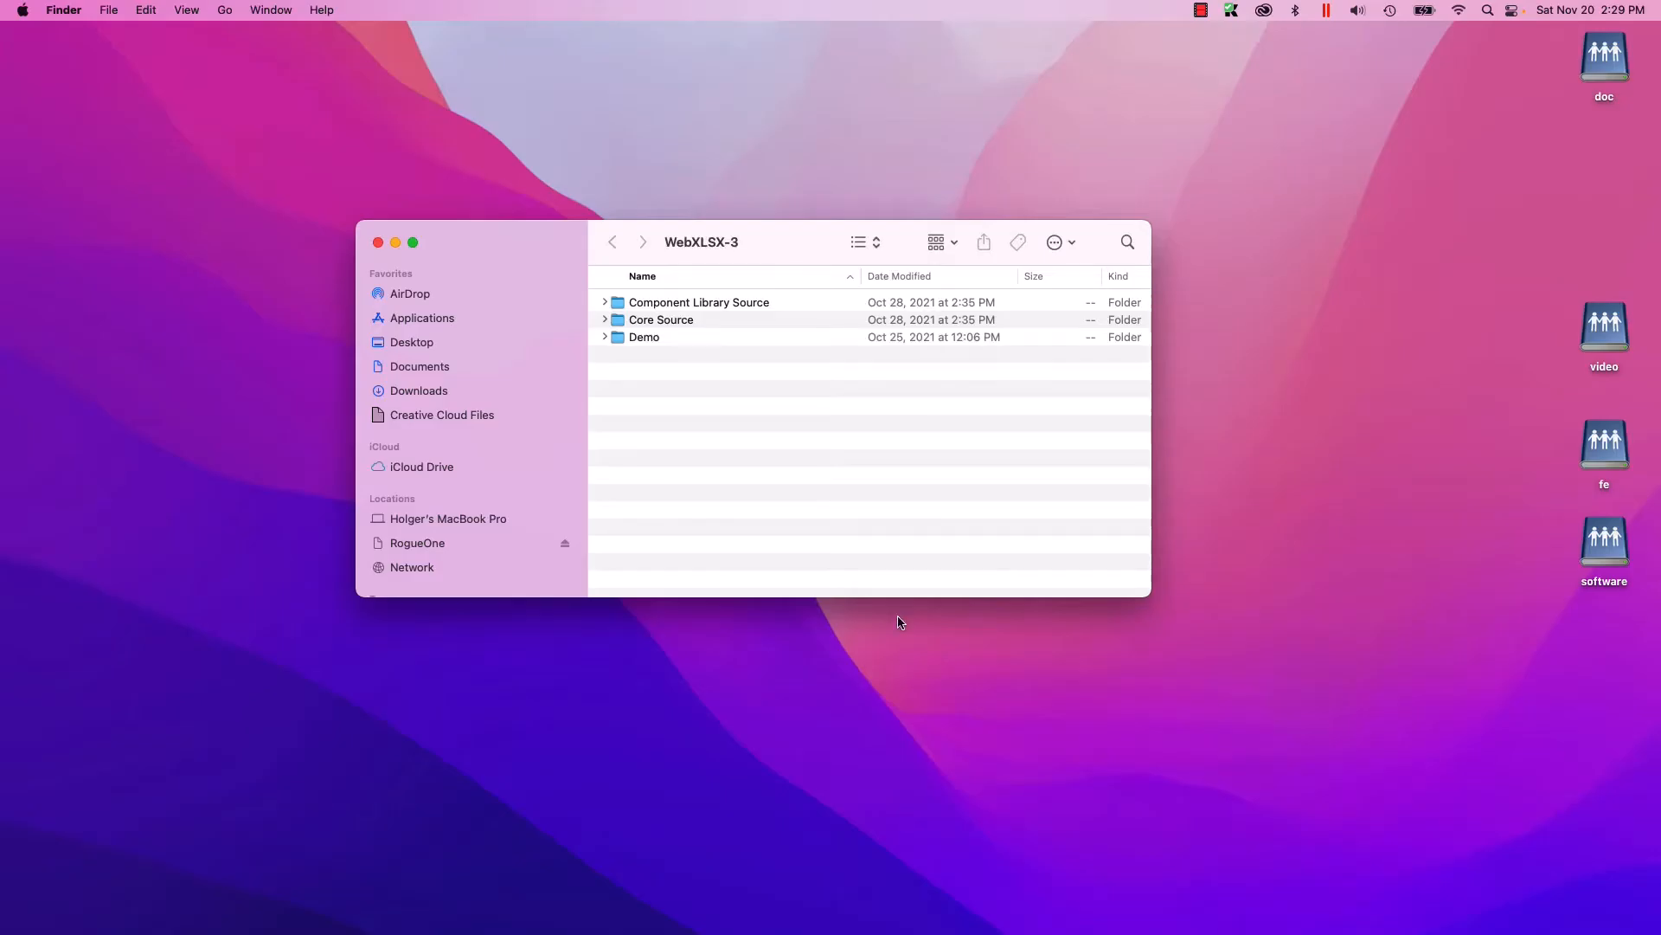
mouse_move(646, 386)
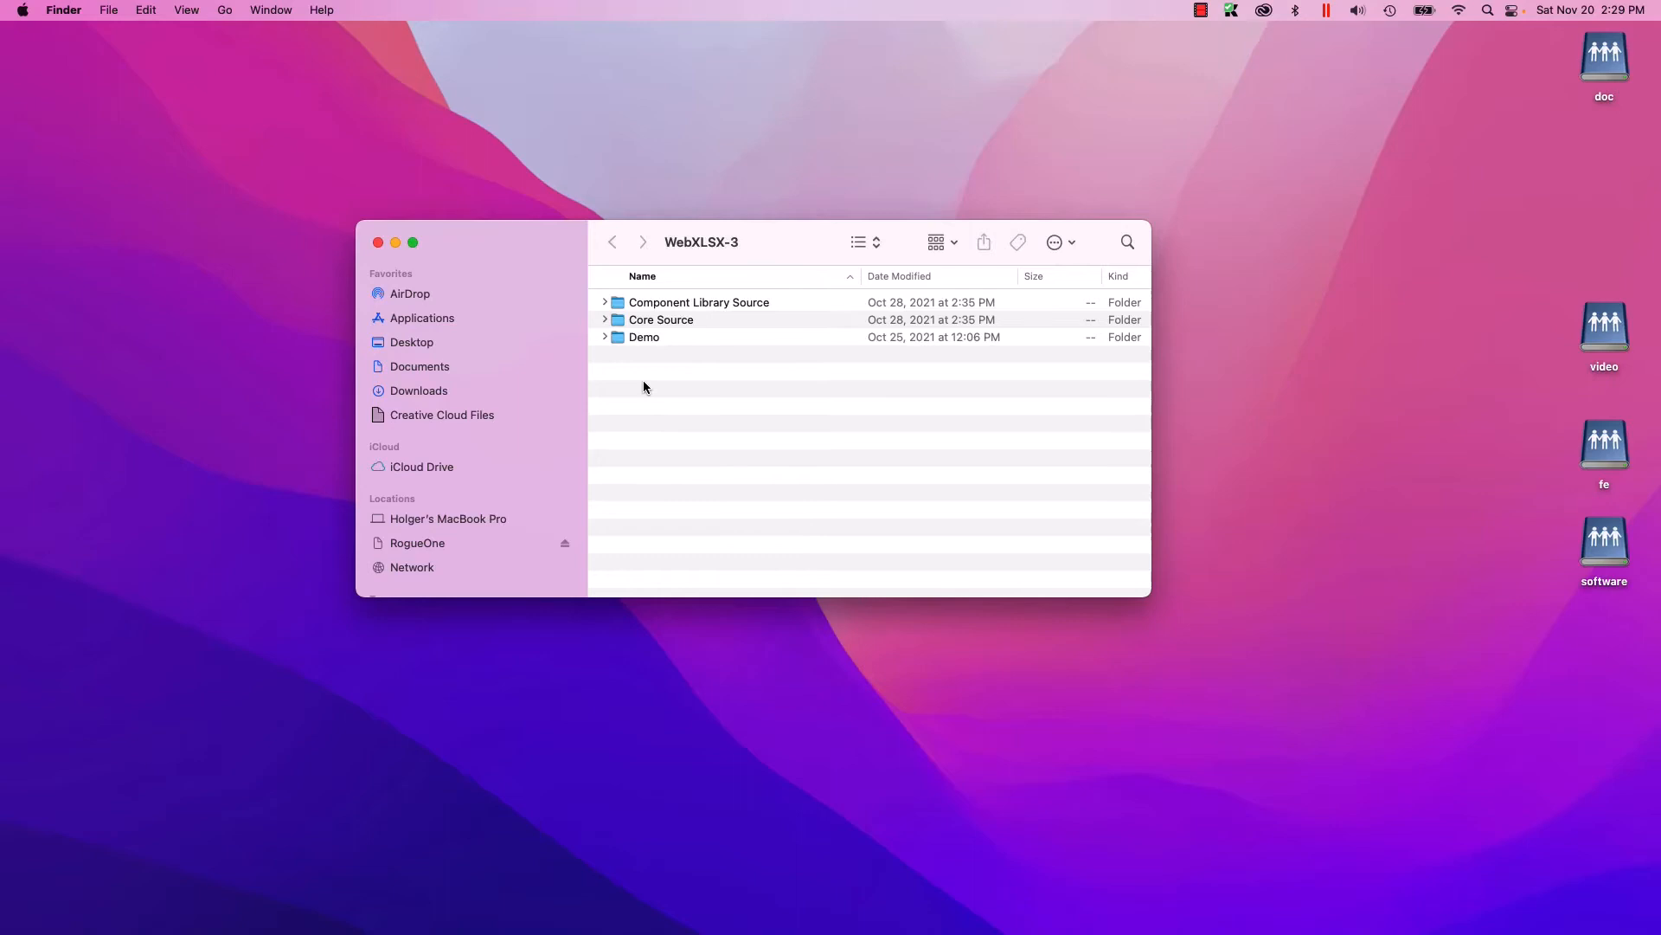
click(644, 336)
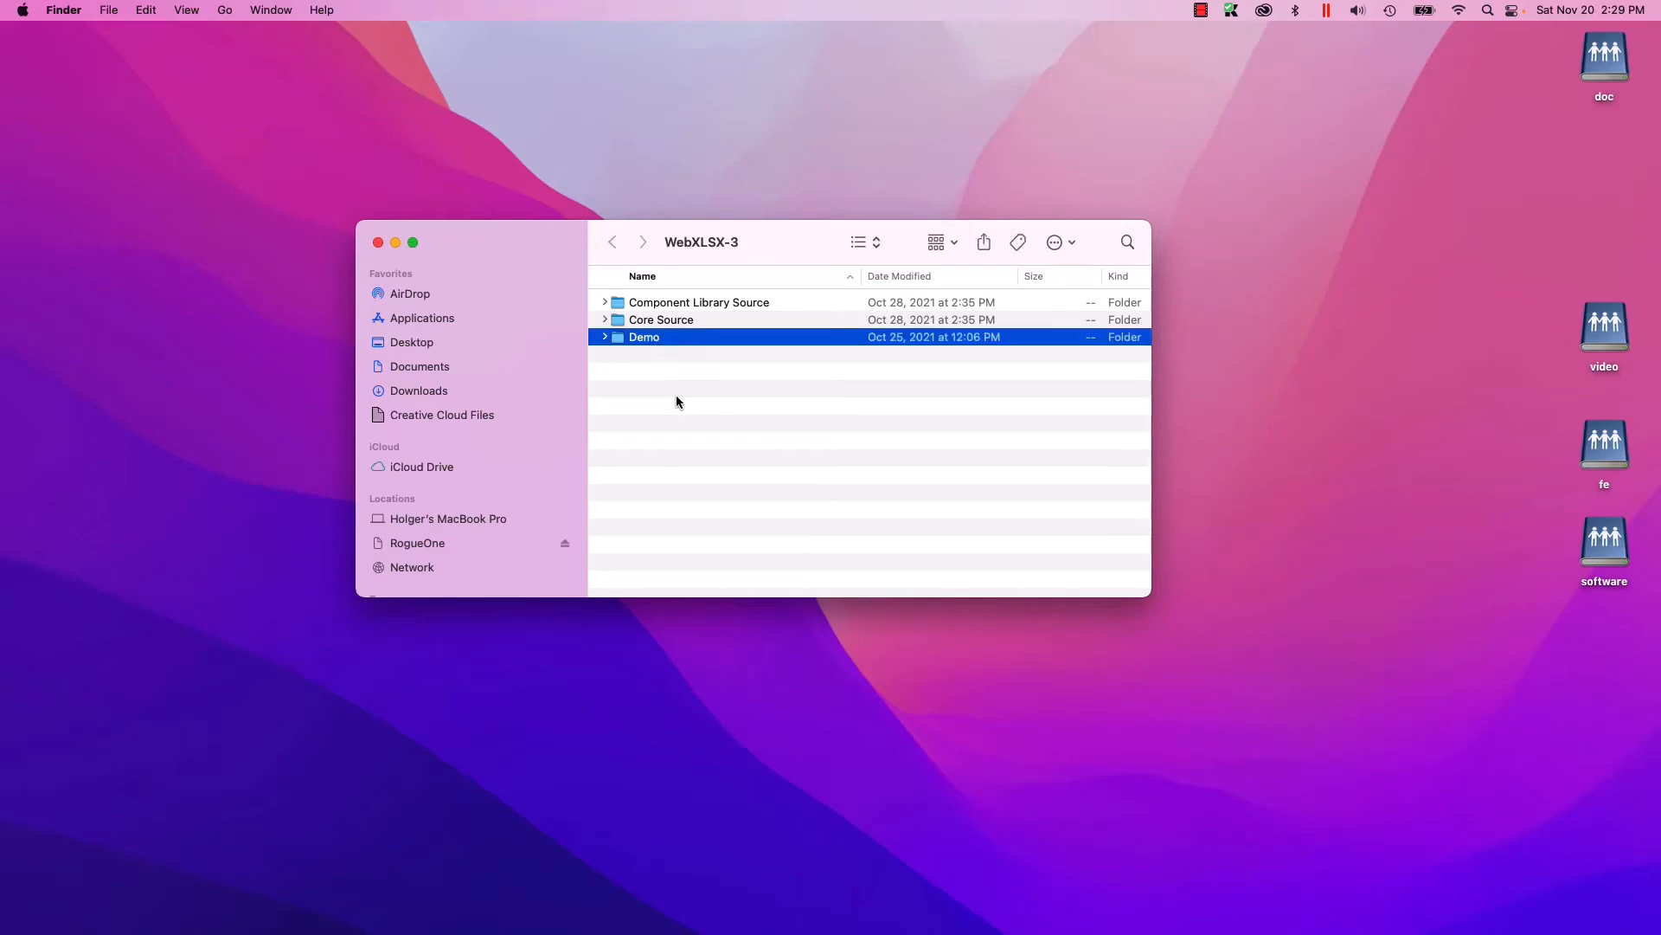
click(698, 302)
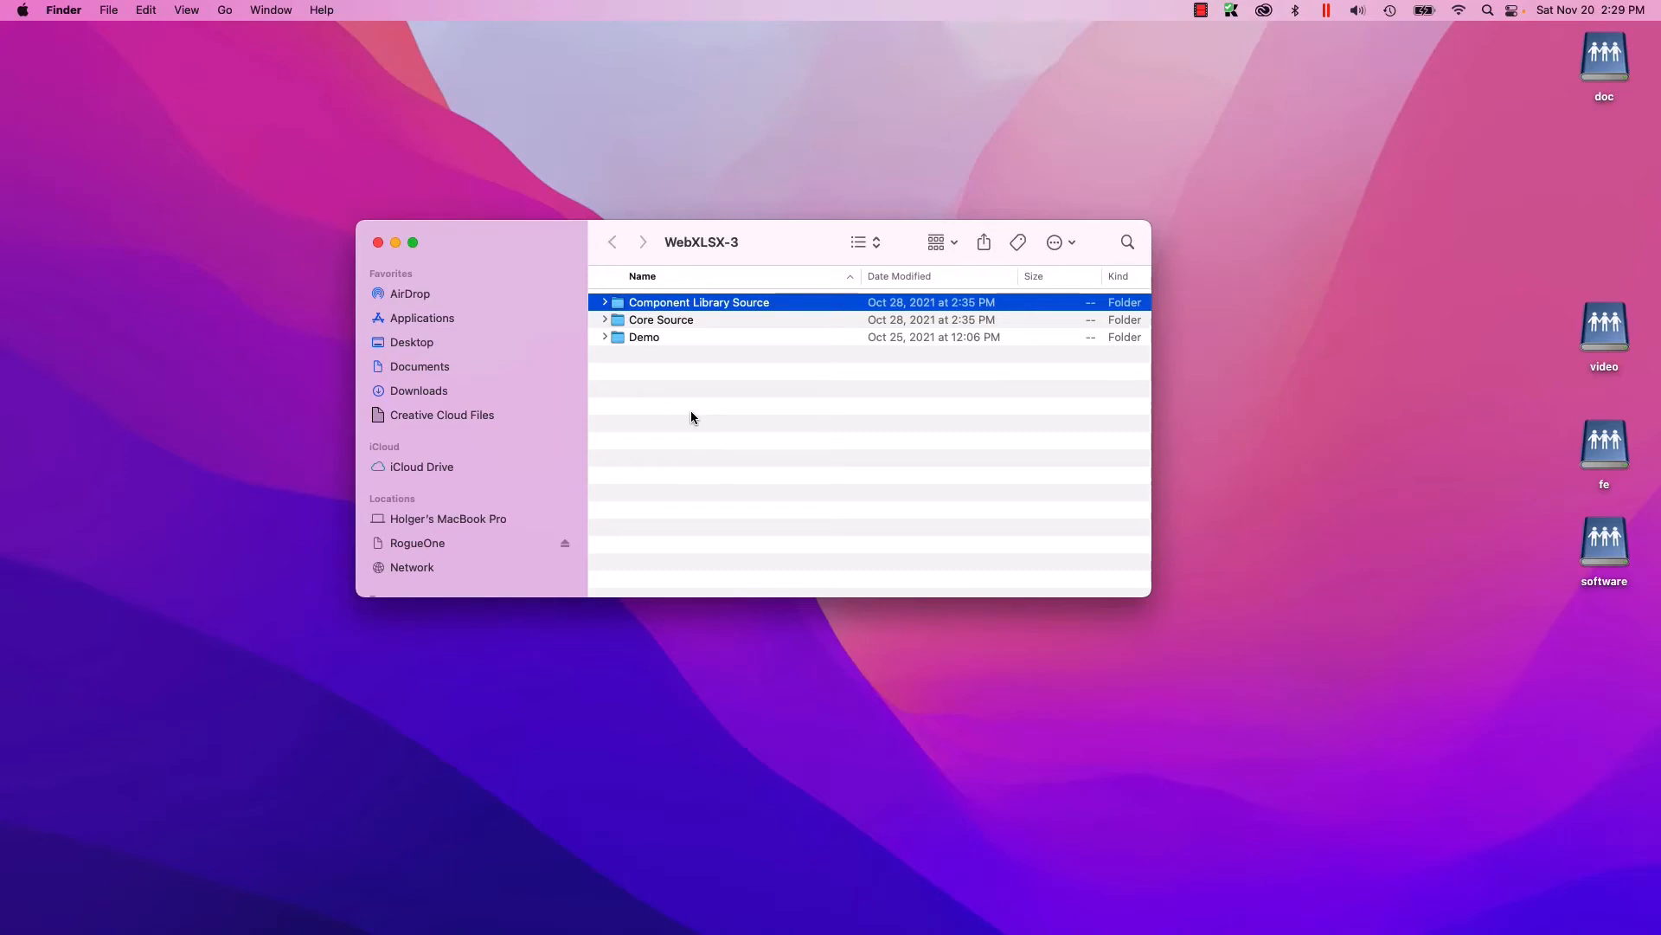
mouse_move(656, 329)
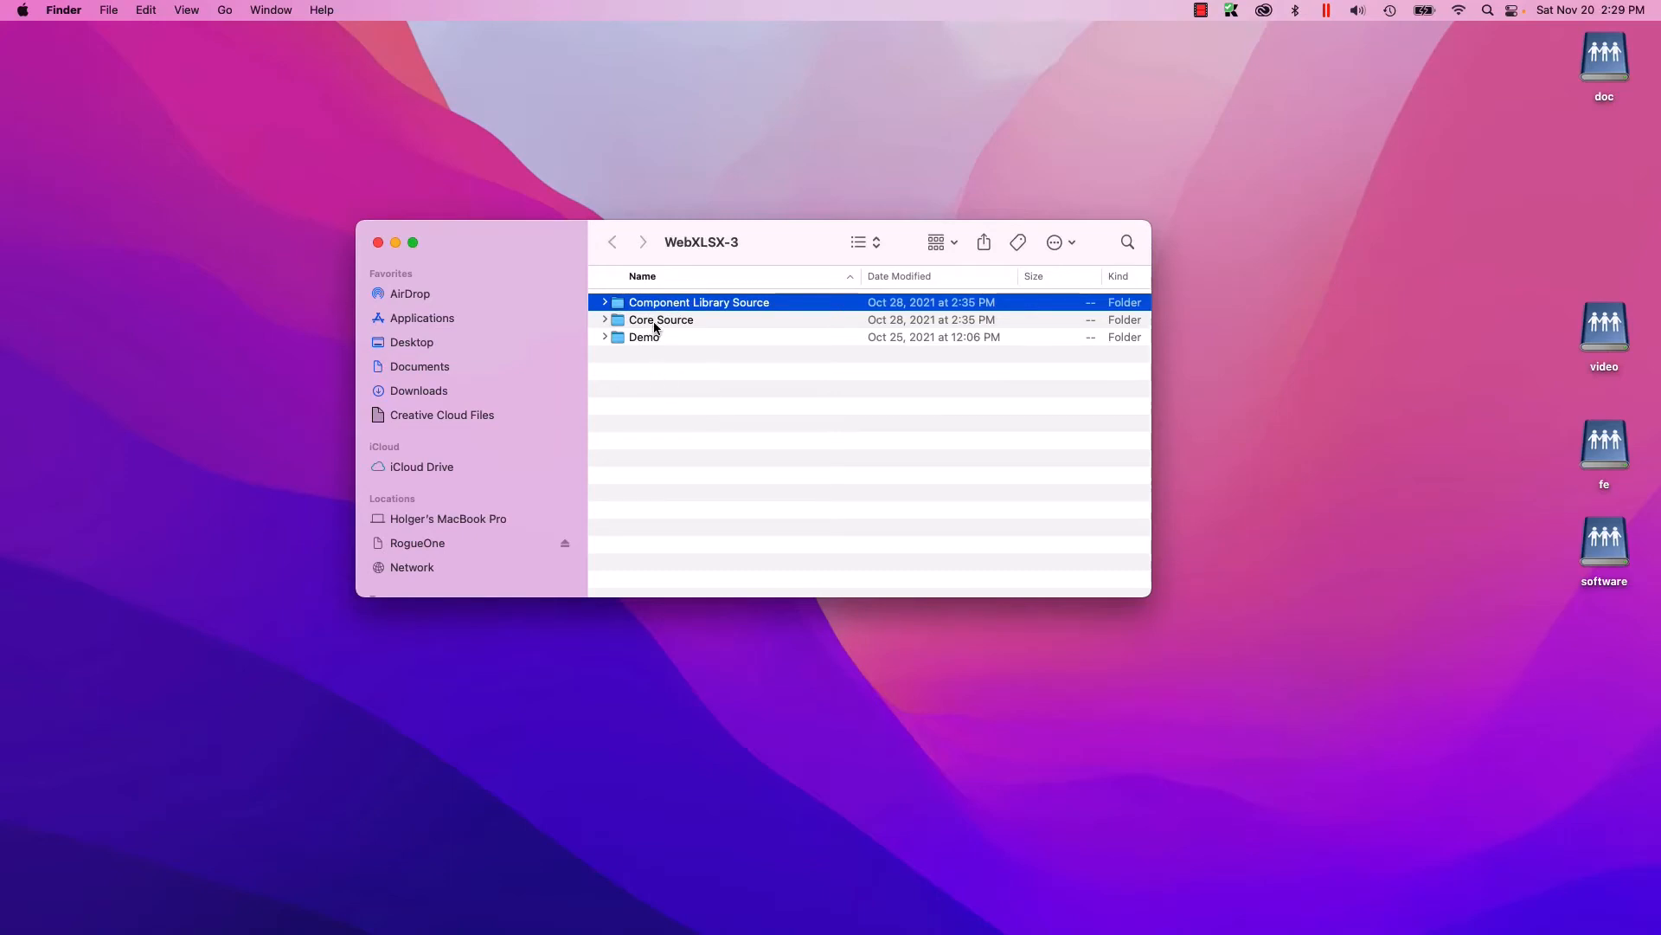
click(661, 319)
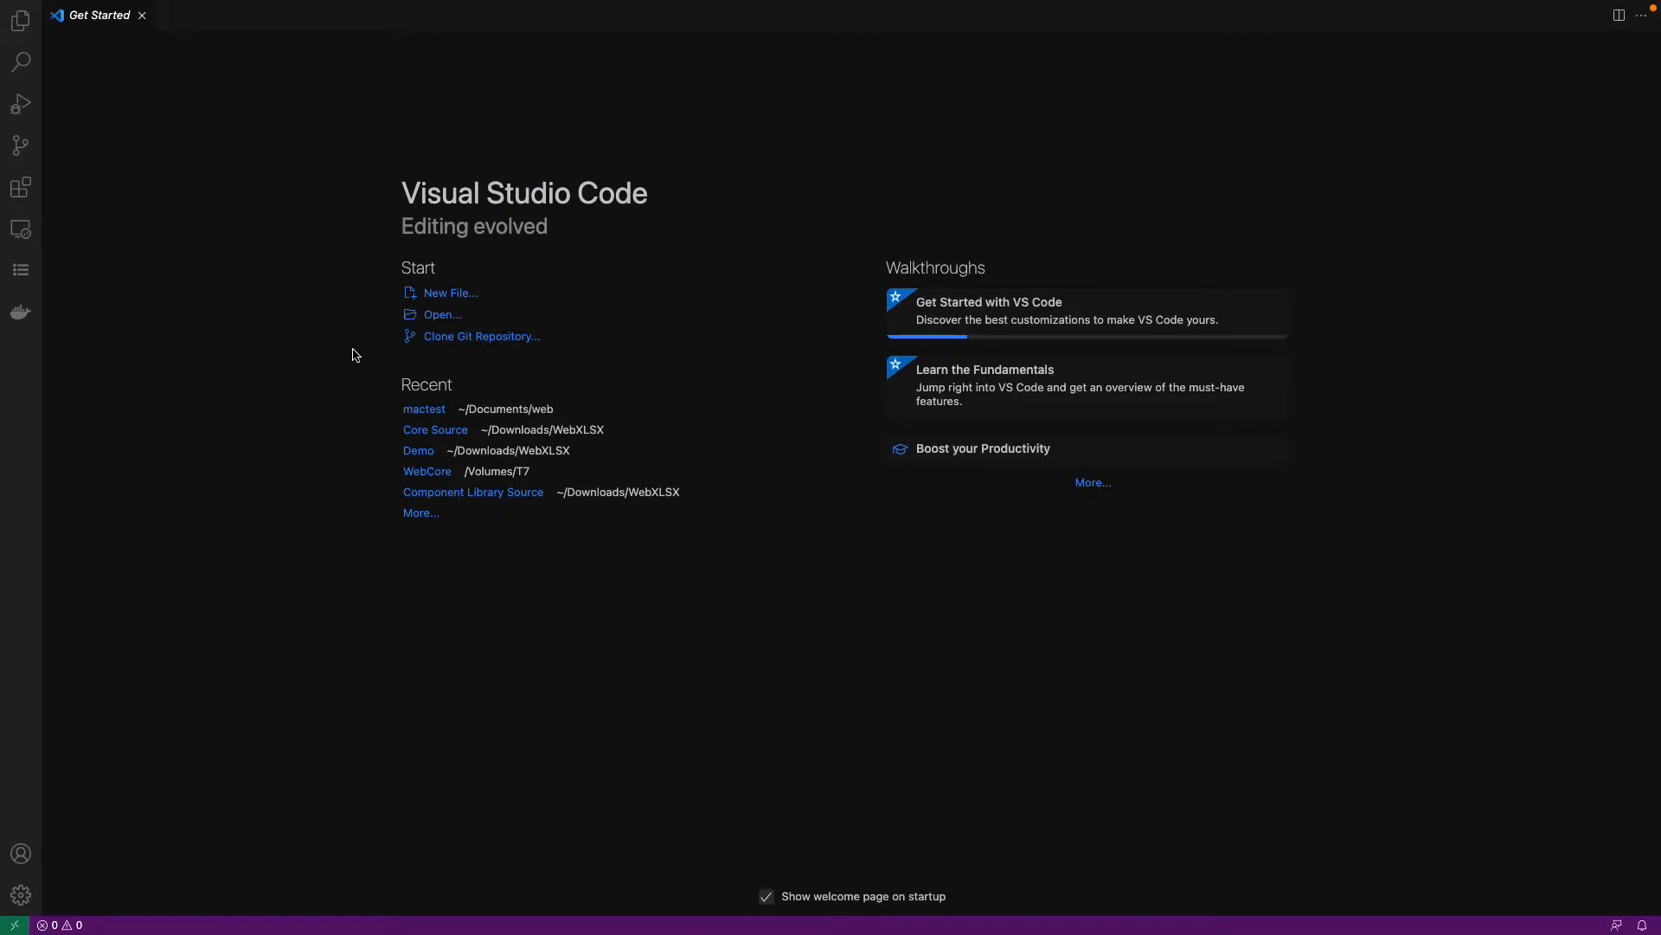
mouse_move(74, 58)
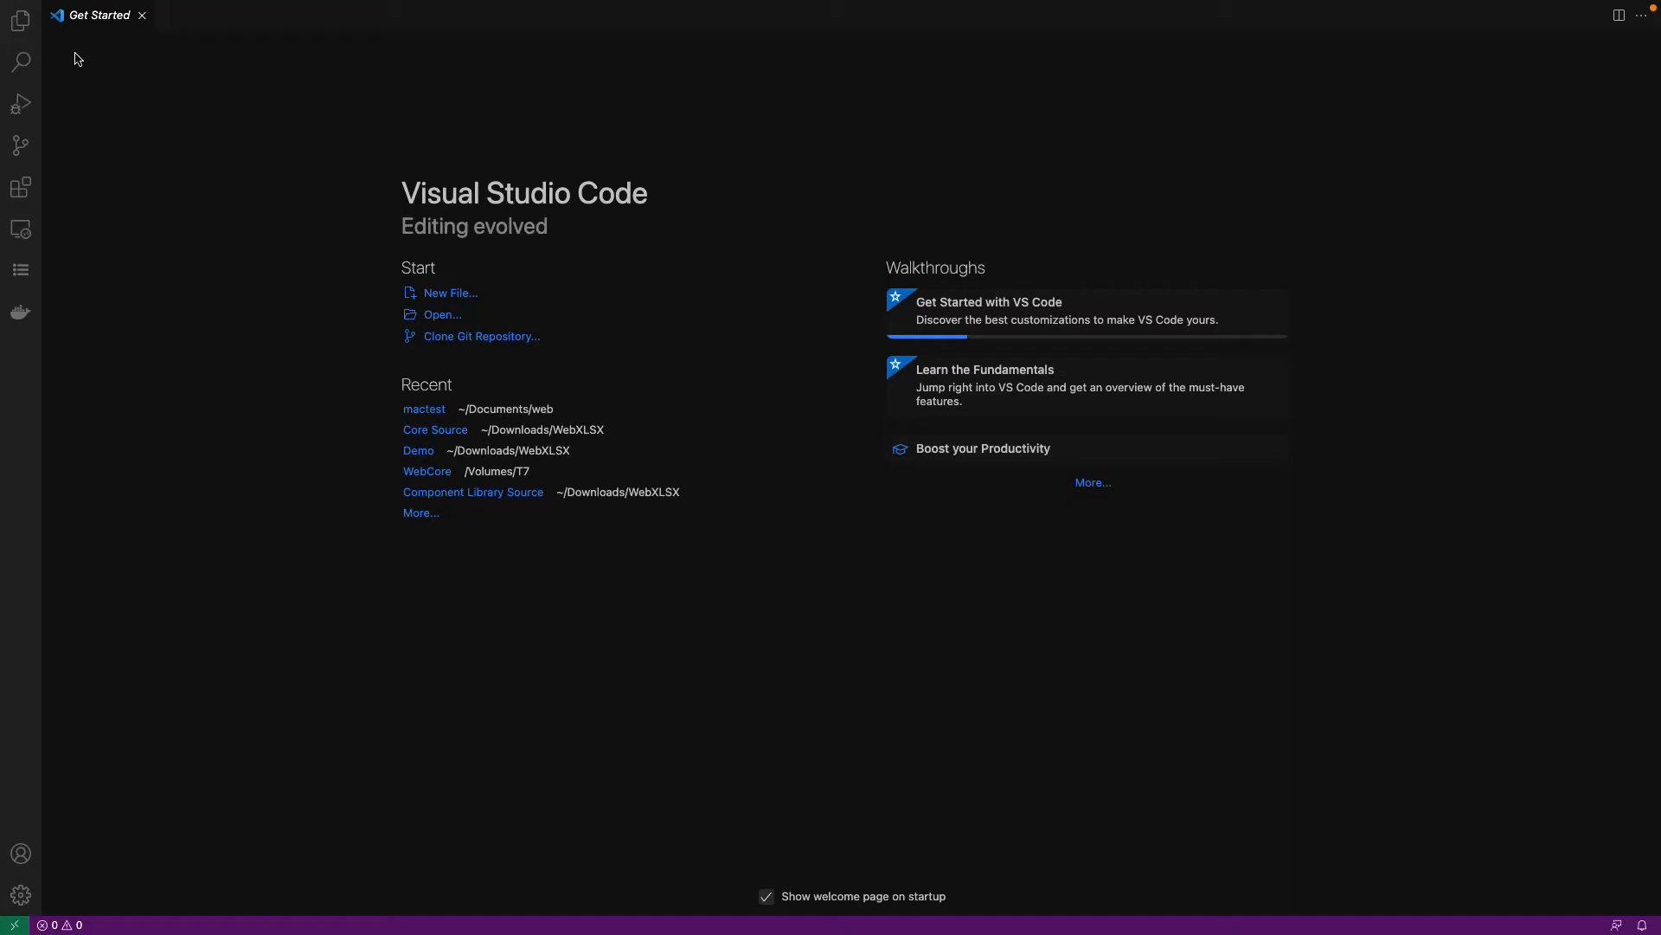
Step: Open the Core Source folder containing ExcelJSXLSXWEB.dpk as the workspace
click(78, 10)
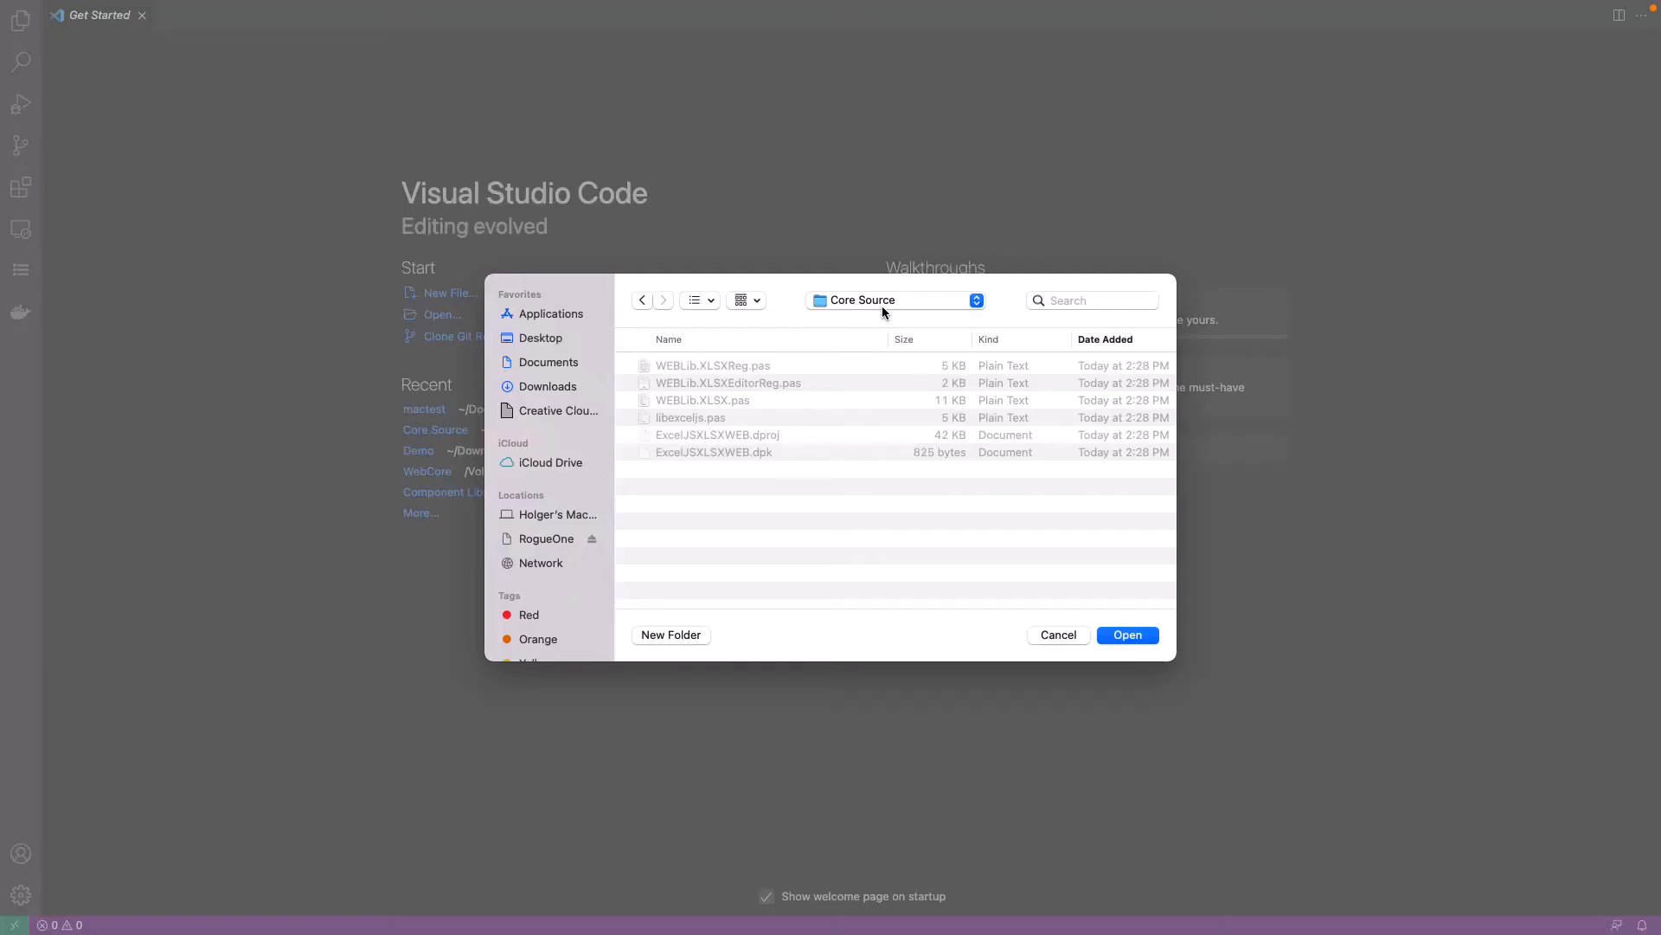
mouse_move(1136, 648)
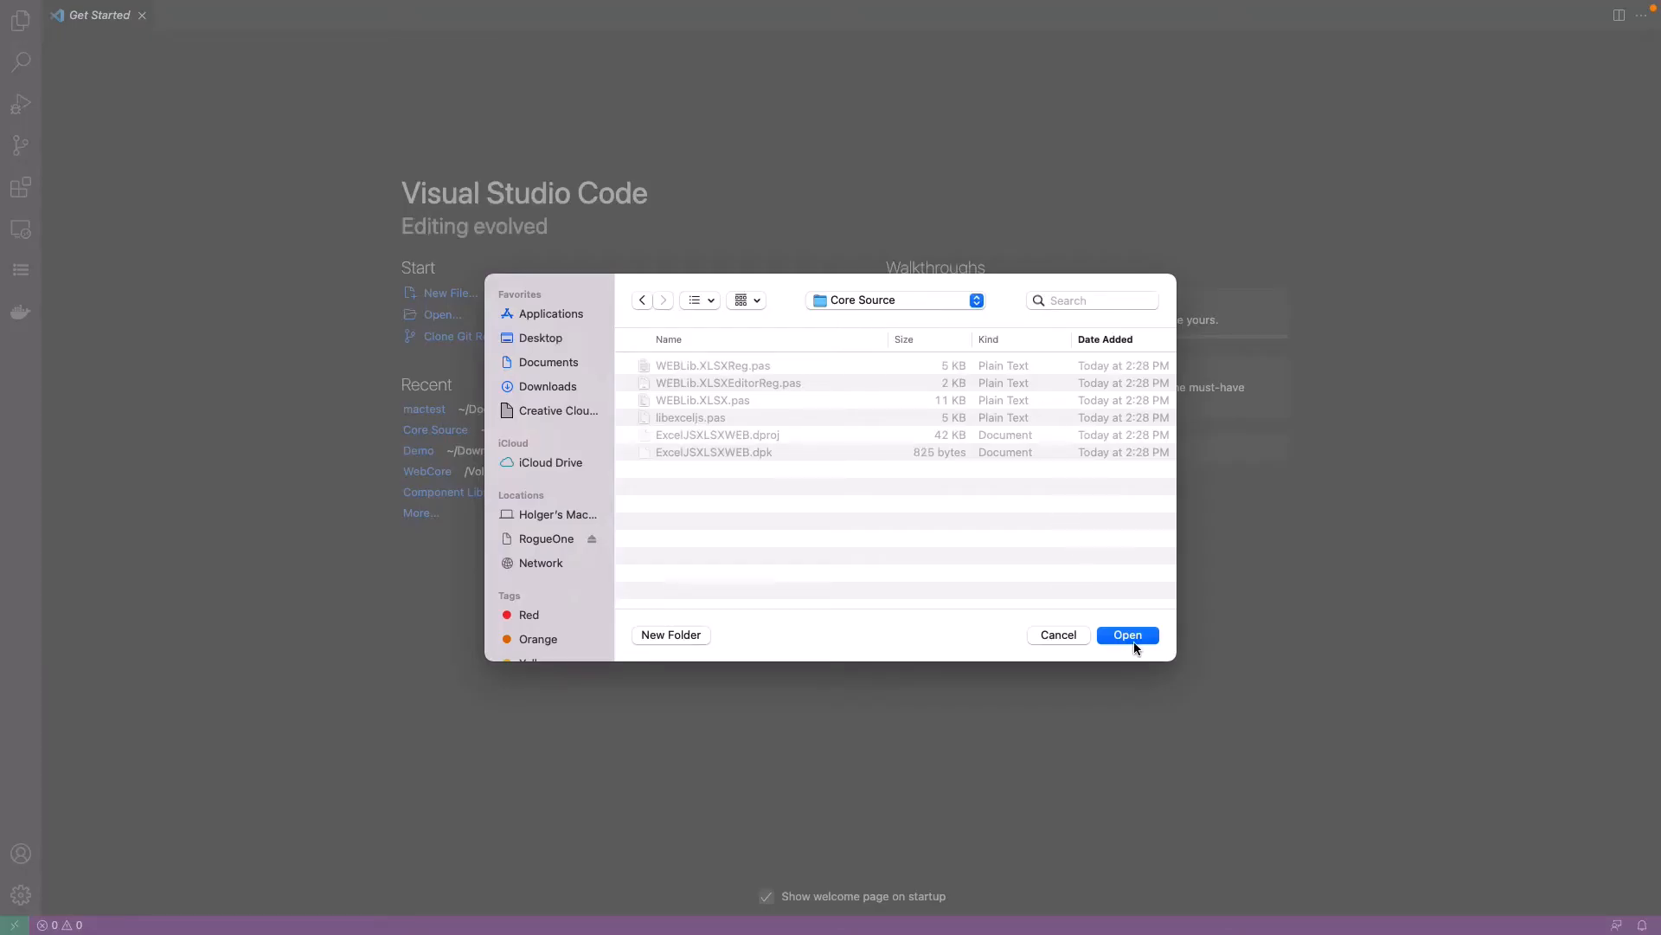
click(1128, 635)
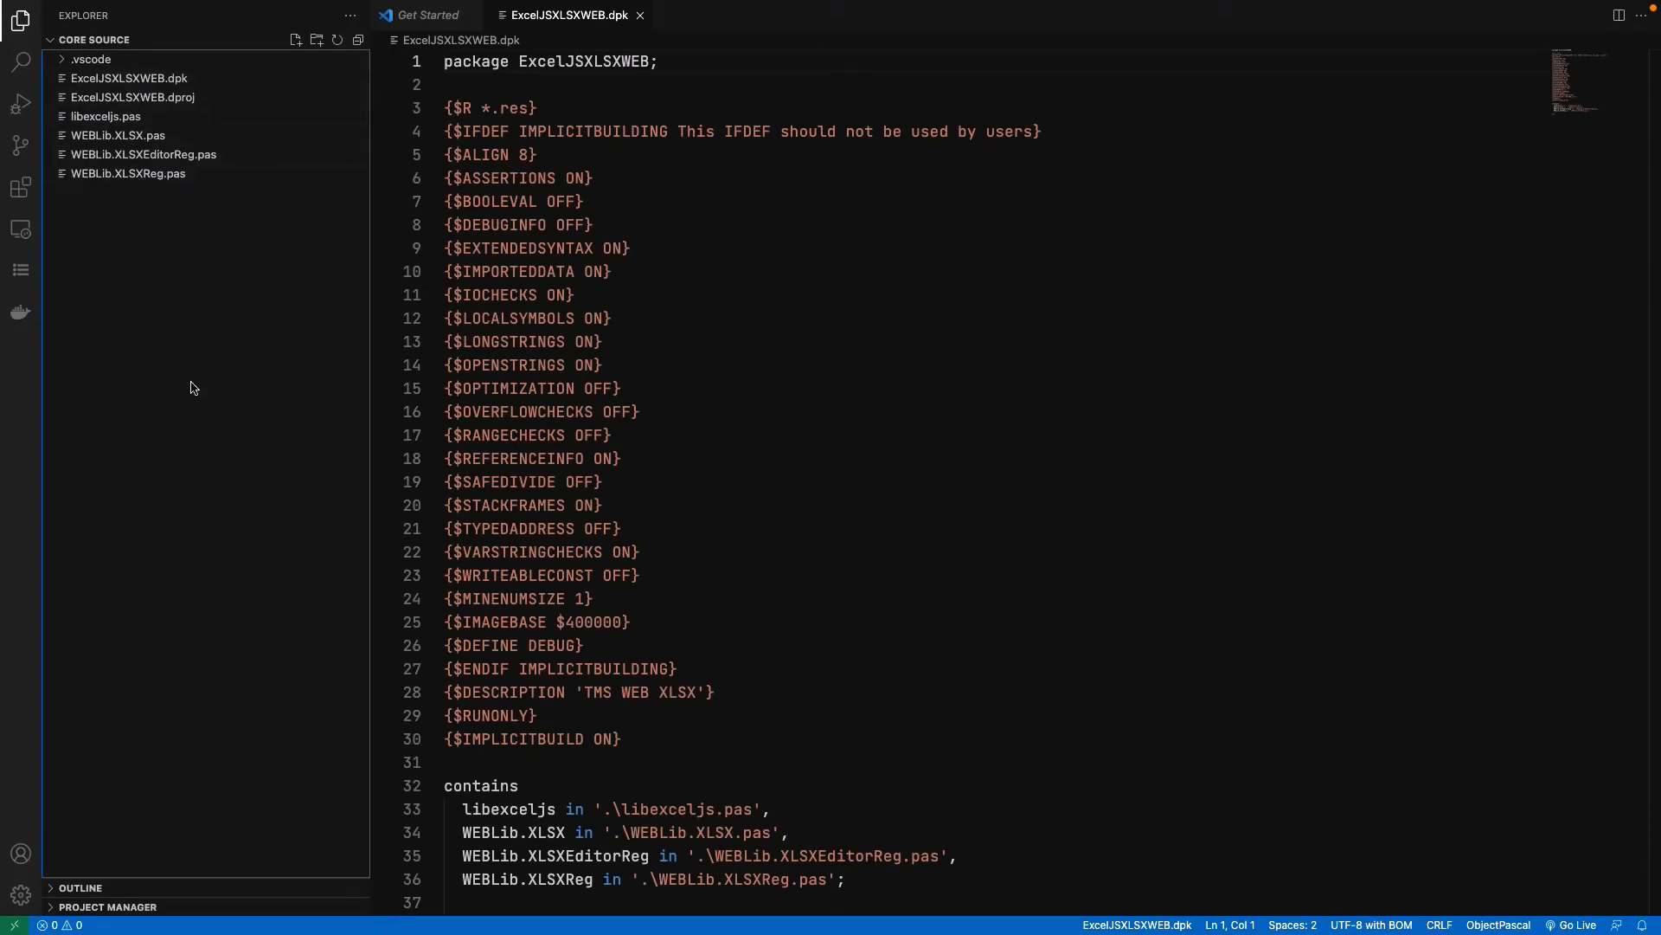
mouse_move(184, 841)
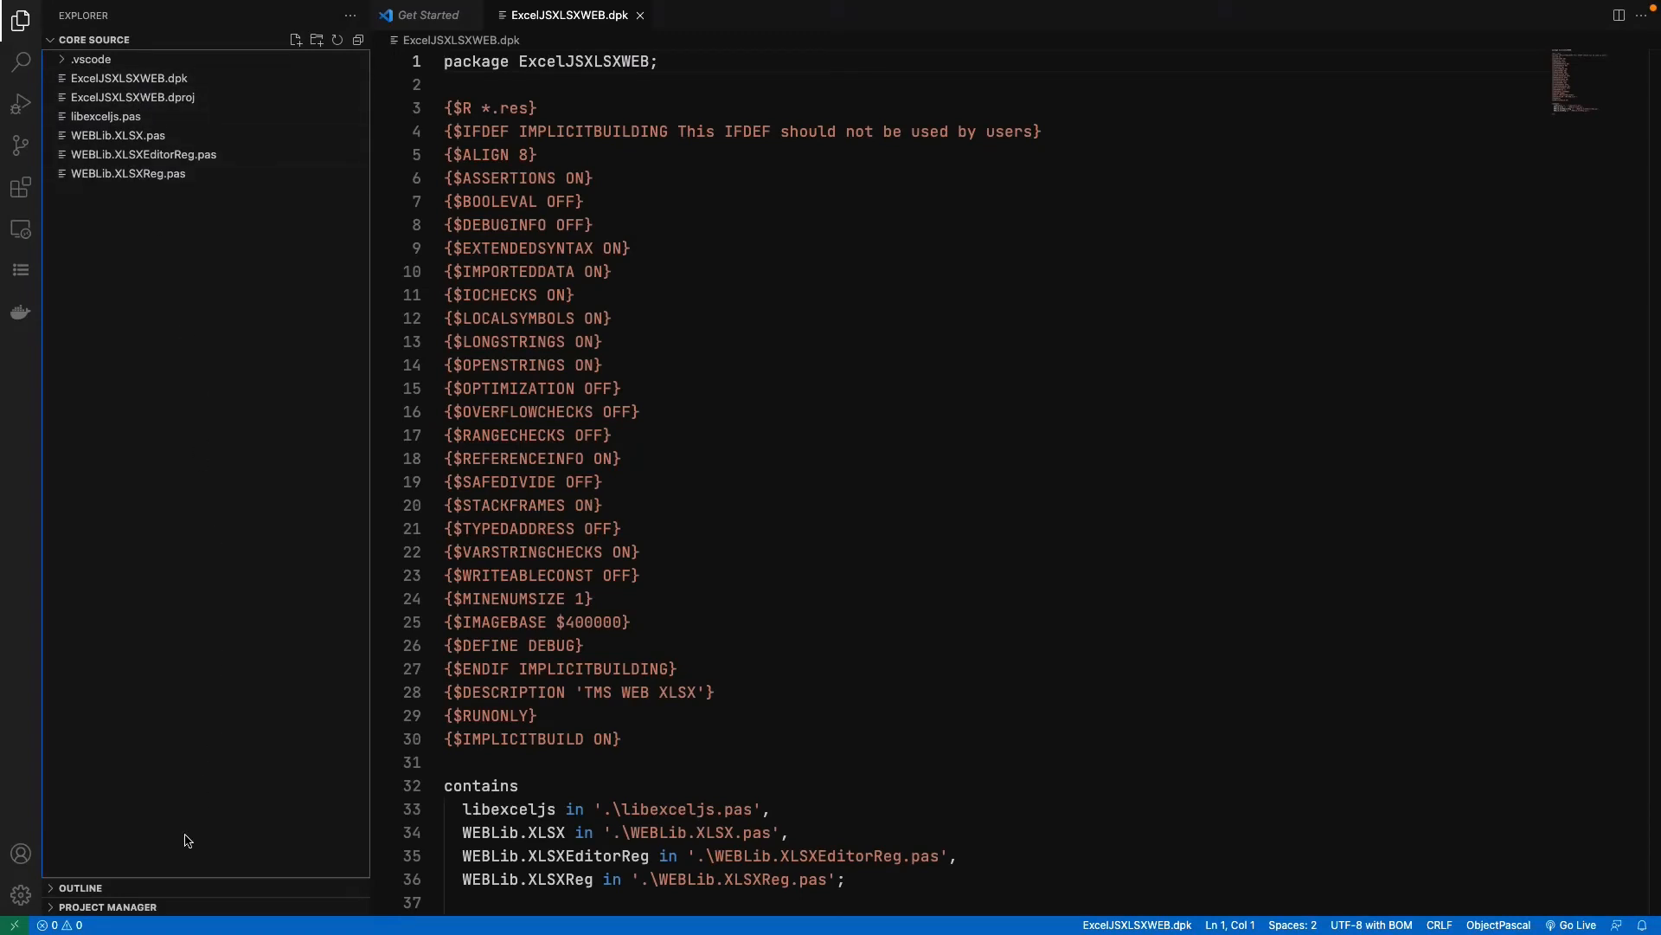
Step: Install the ExcelJSXLSXWEB.dproj package from Project Manager until the terminal reports Done
click(107, 802)
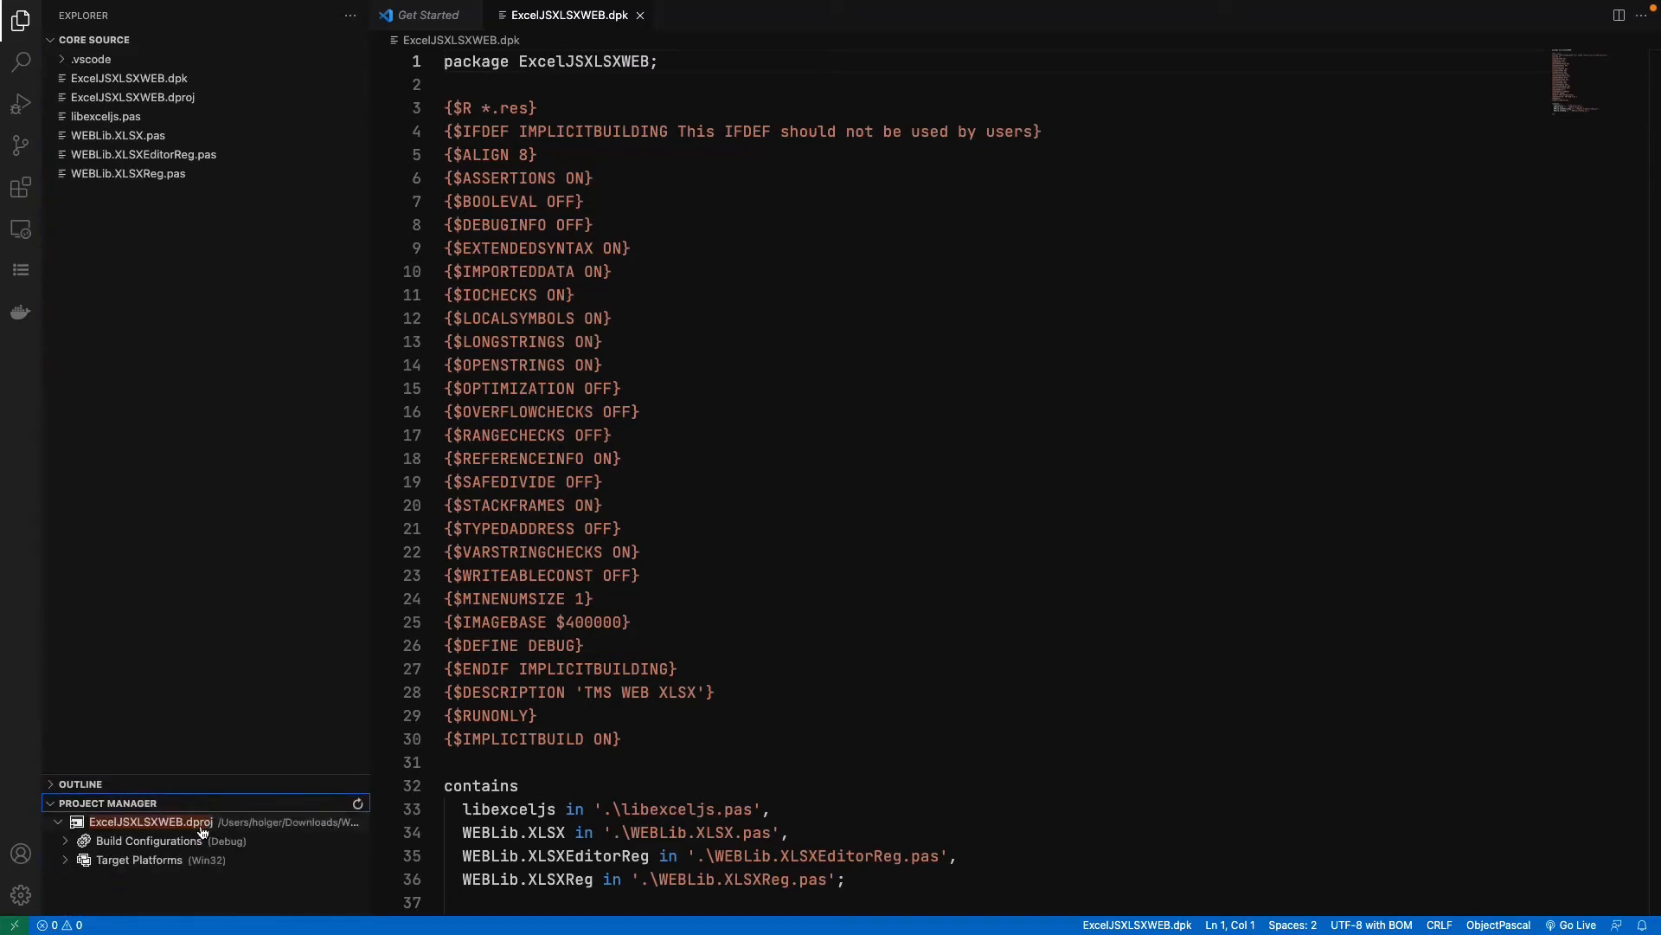
right_click(150, 822)
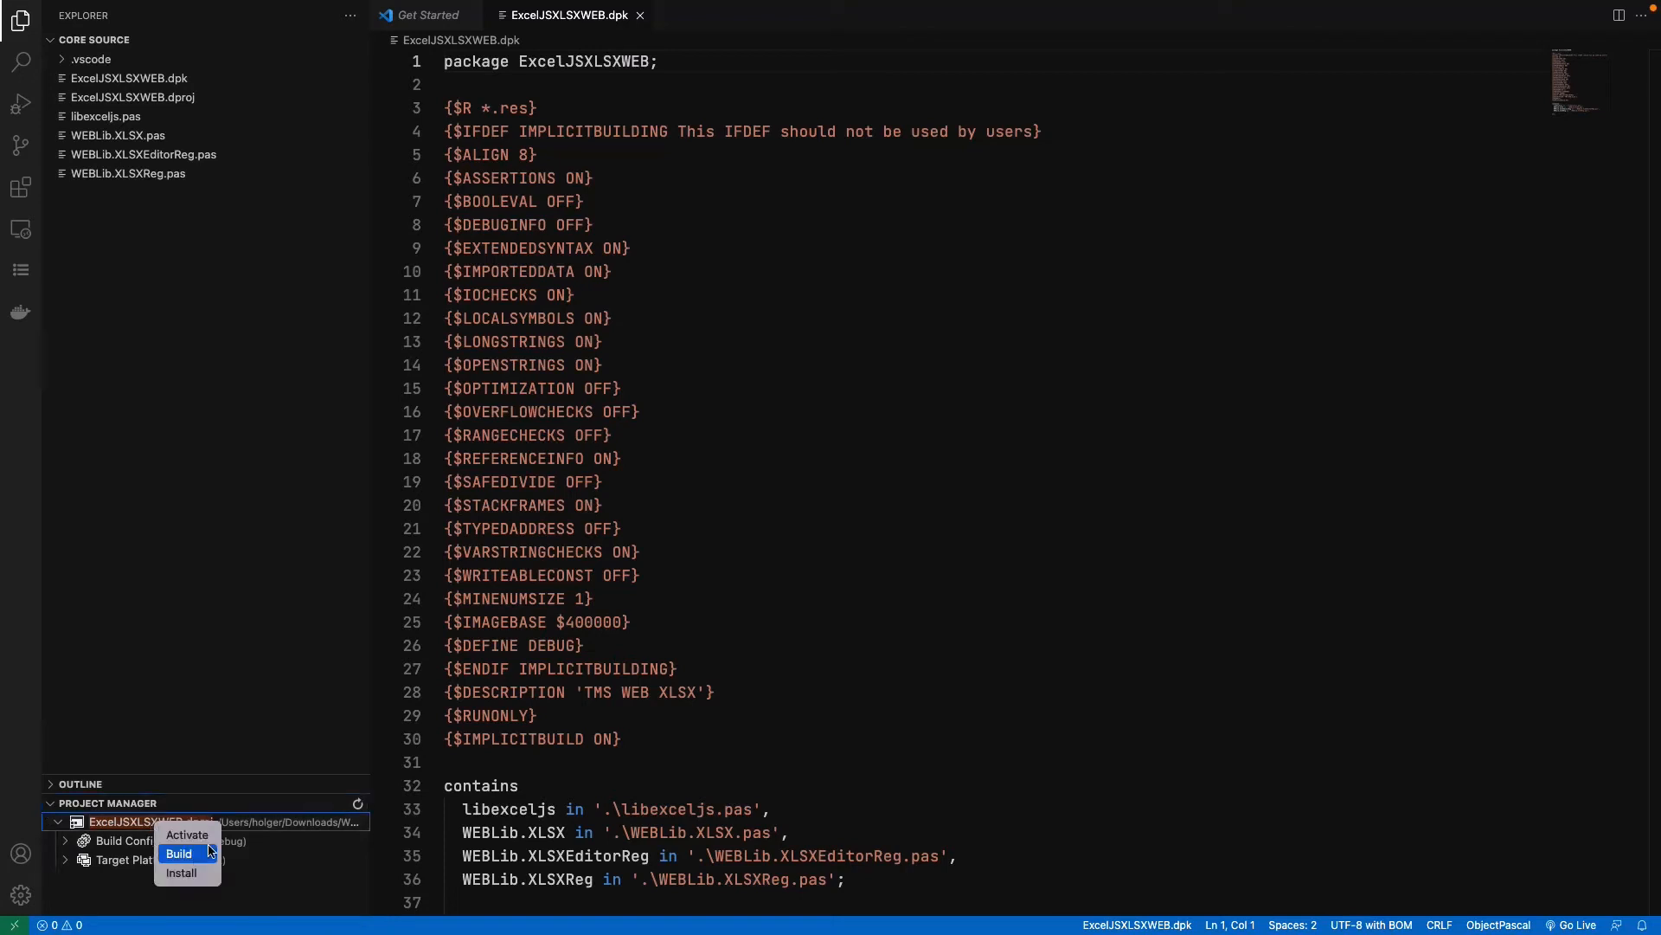
mouse_move(181, 872)
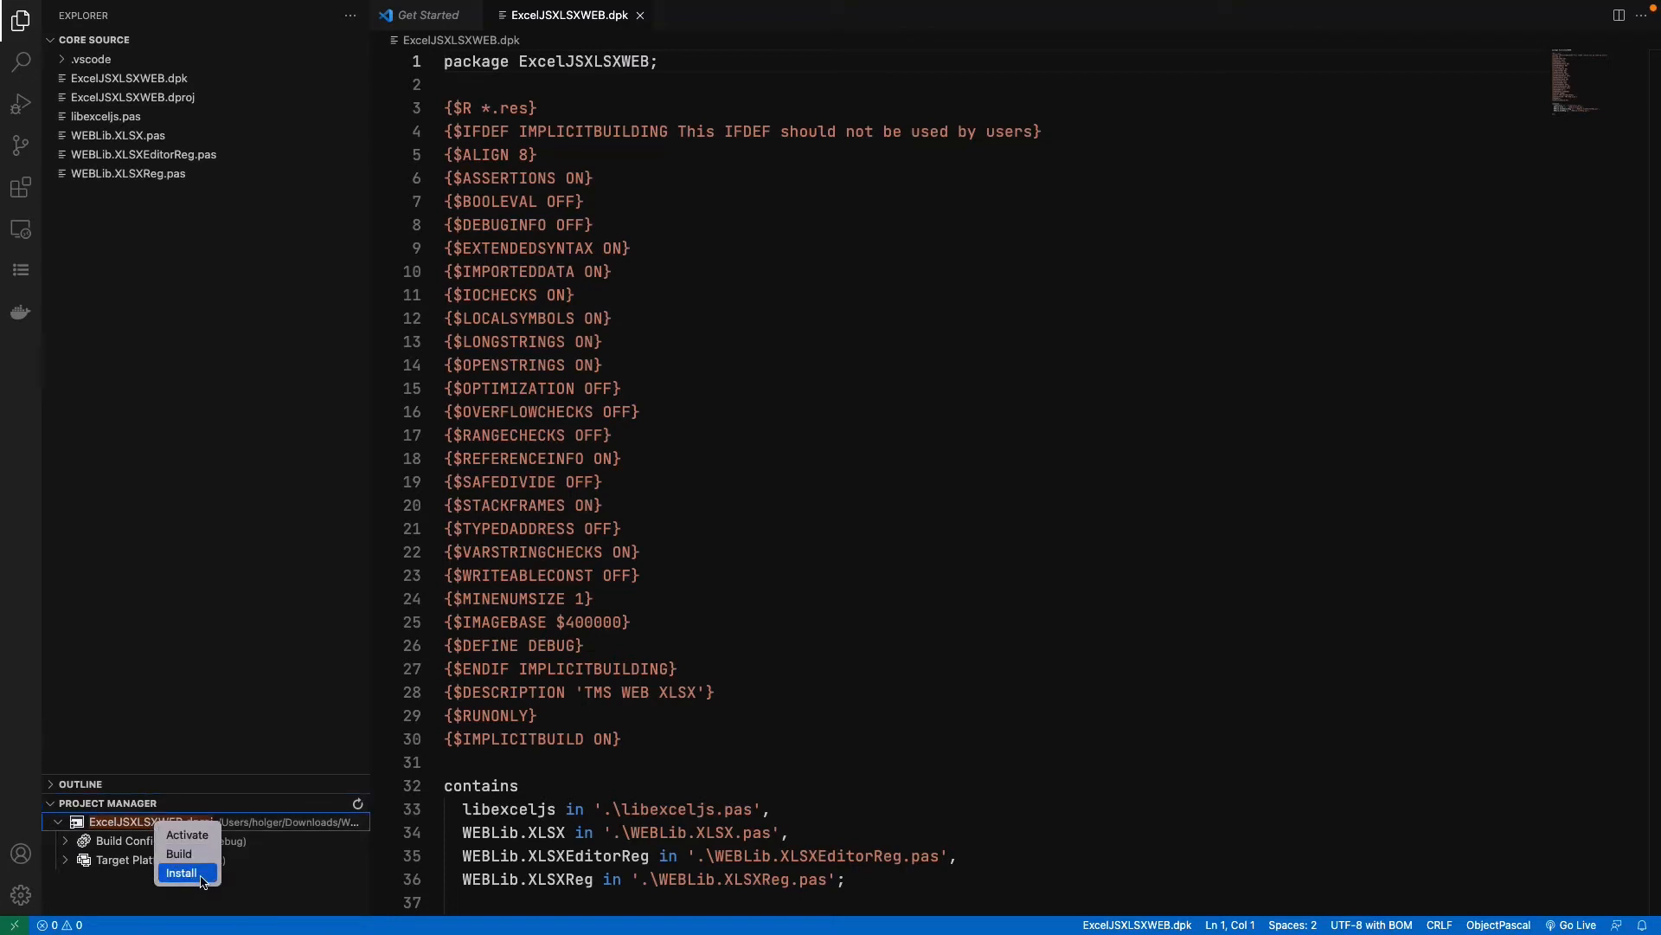
click(180, 872)
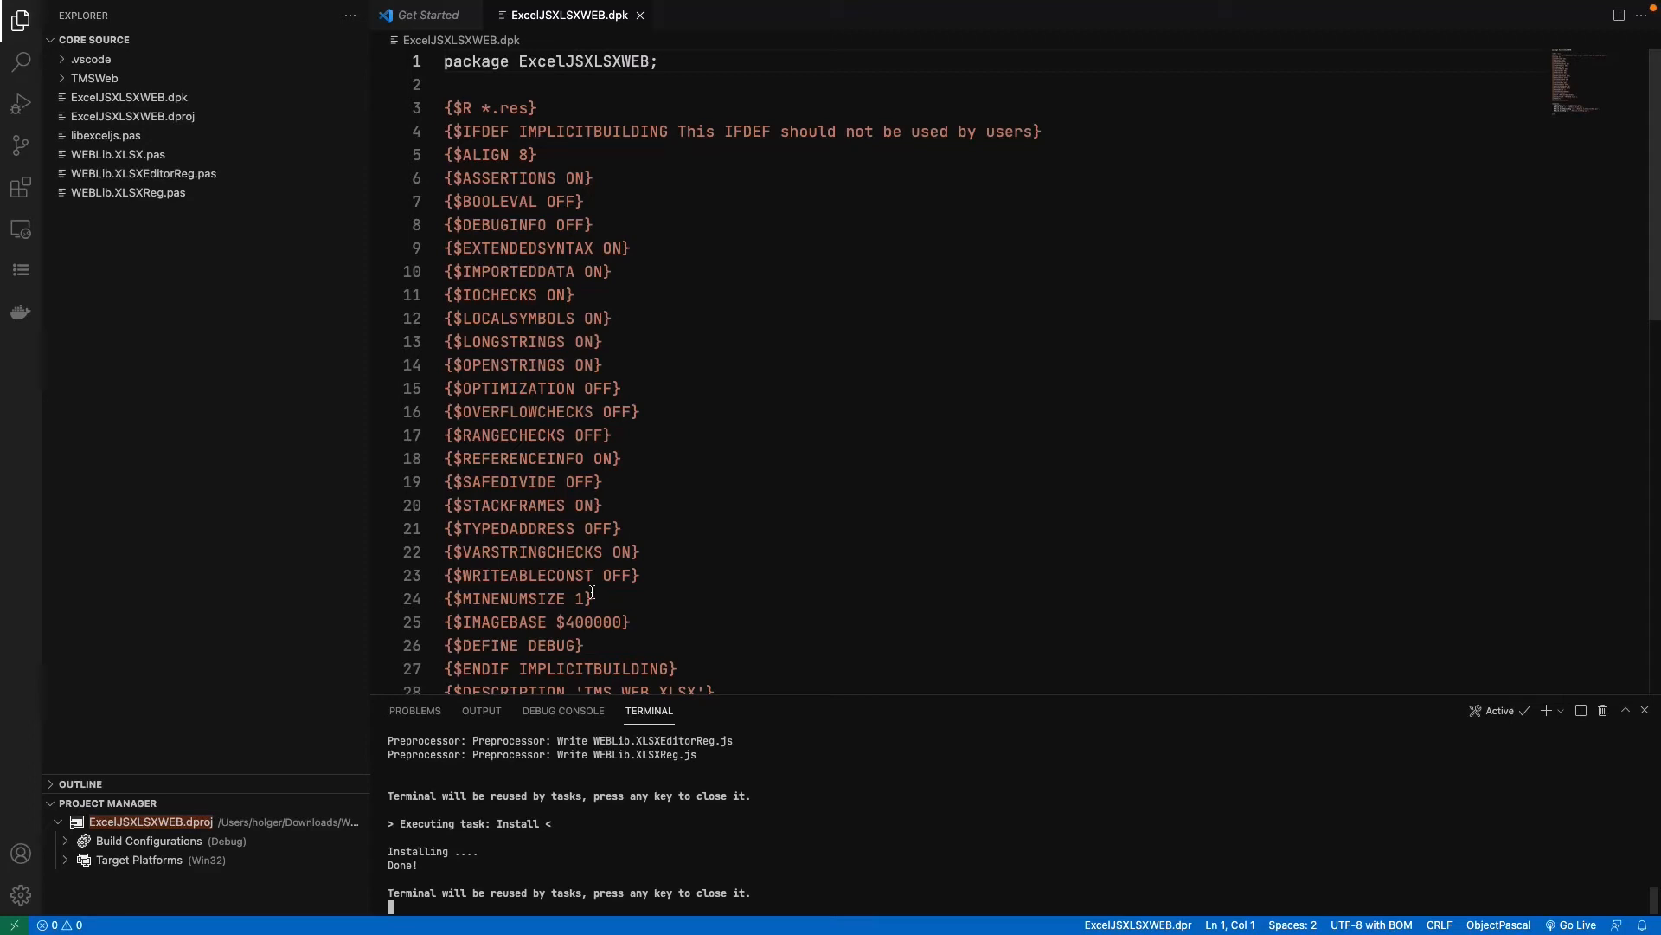
click(56, 9)
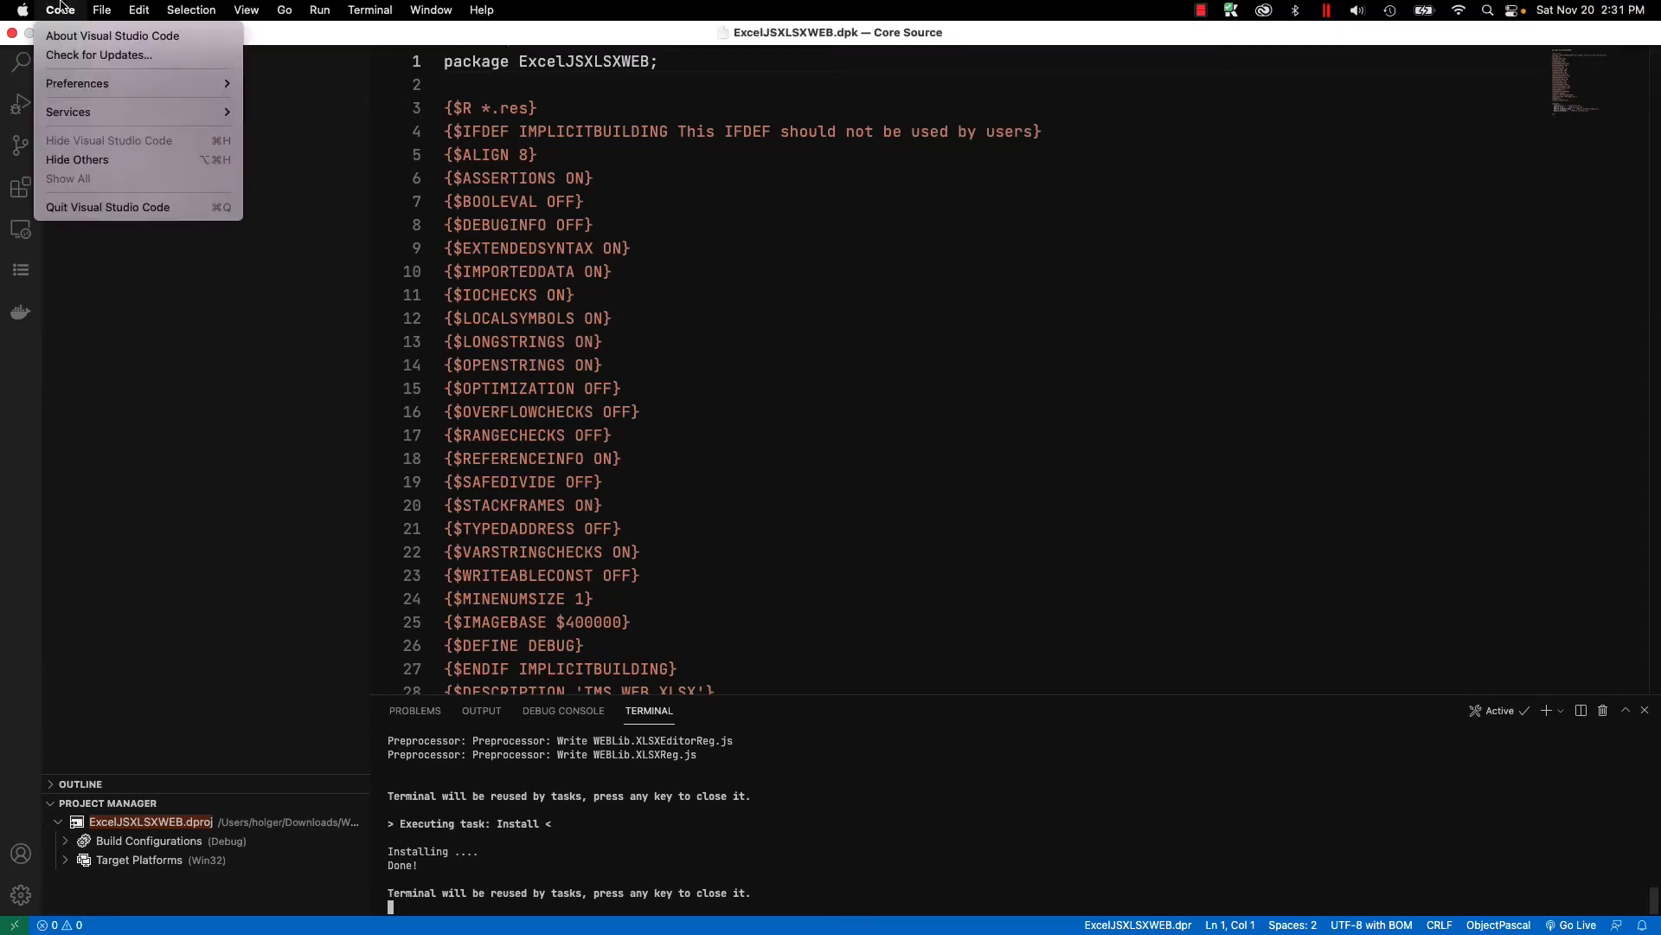
Step: Open the Demo project and show WebXLSX1's Events tab in the Object Inspector
click(104, 9)
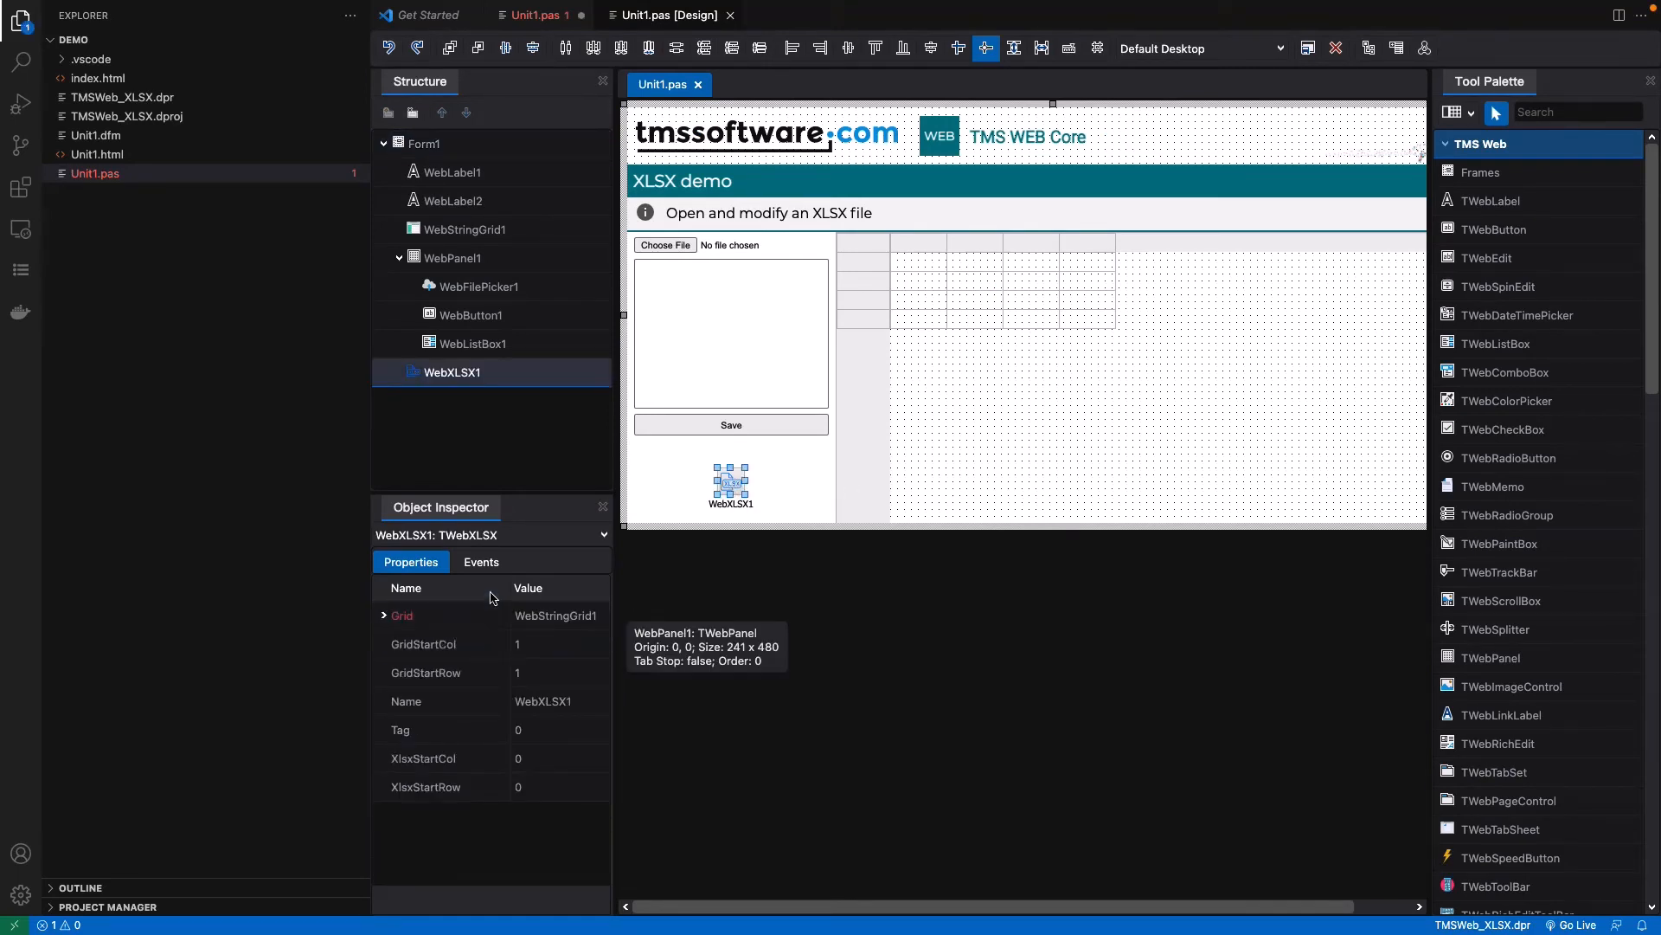
click(481, 562)
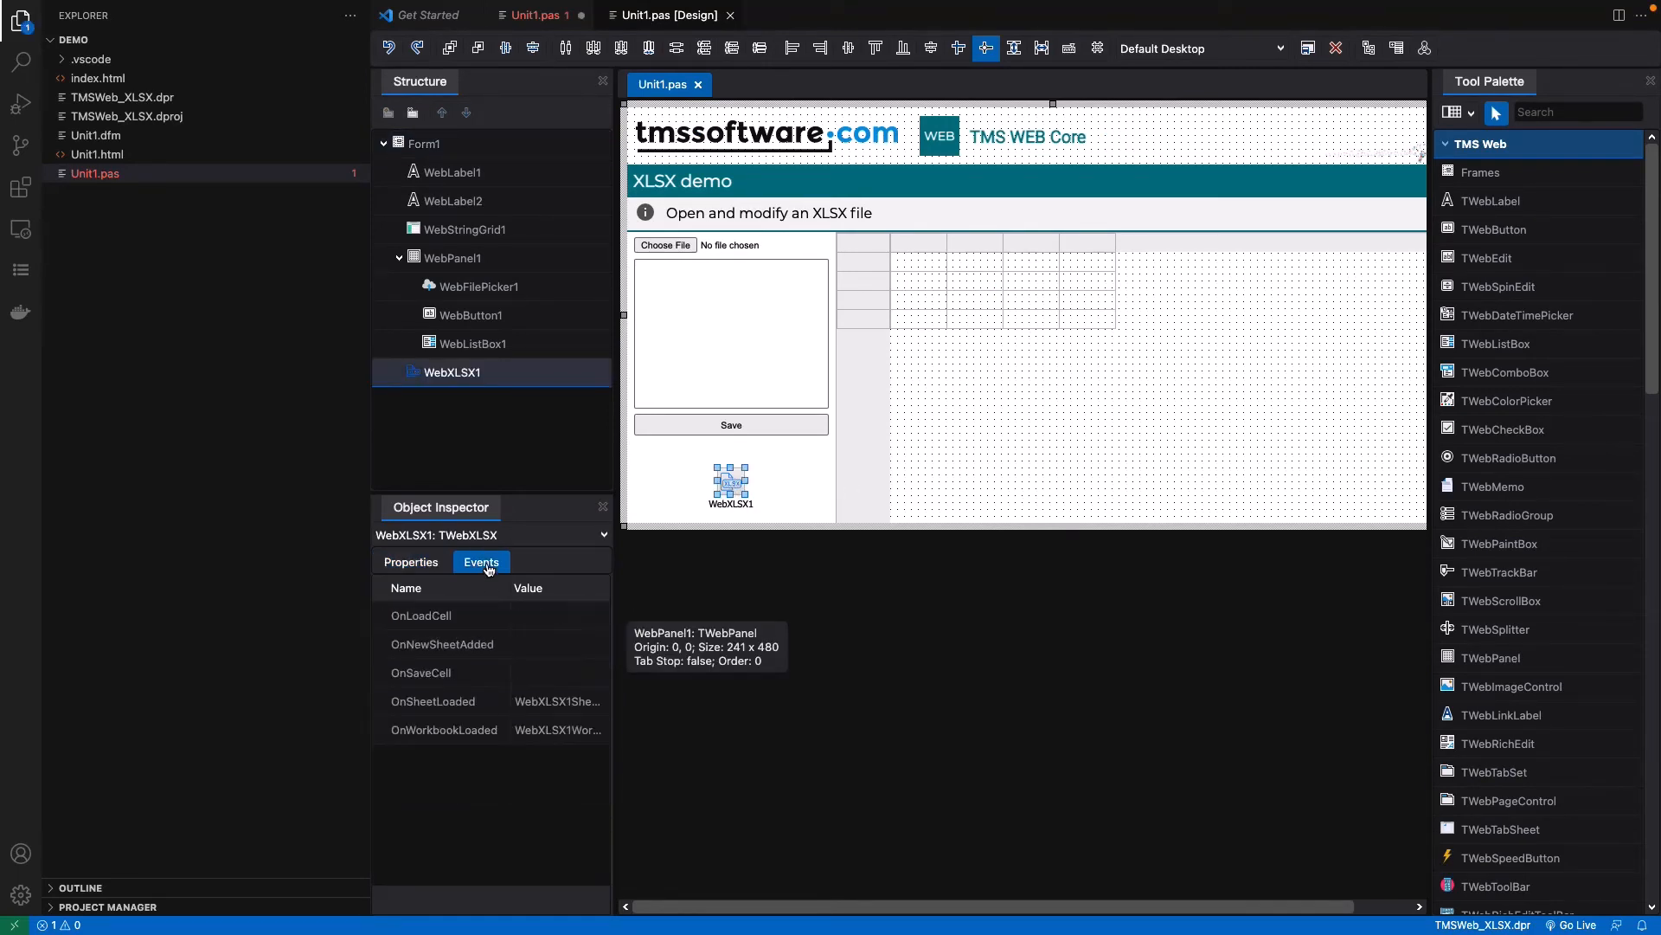
click(411, 561)
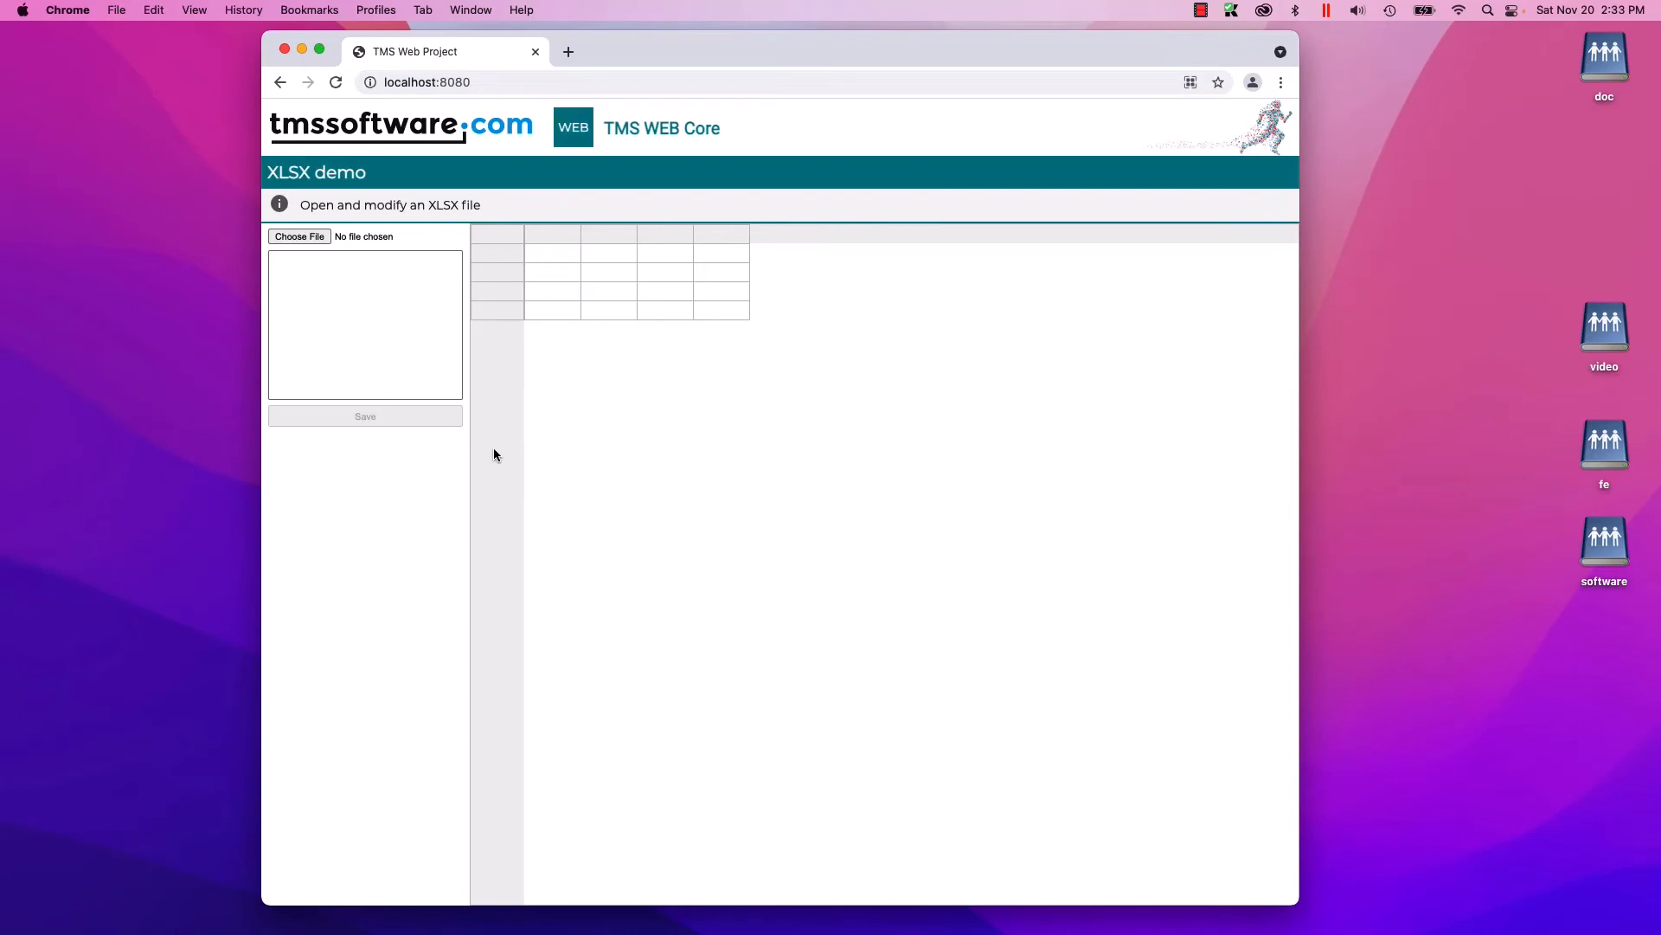
Step: Load PocketChange.xlsx via Choose File so Sheet1's Jan–Dec values fill the grid
click(298, 235)
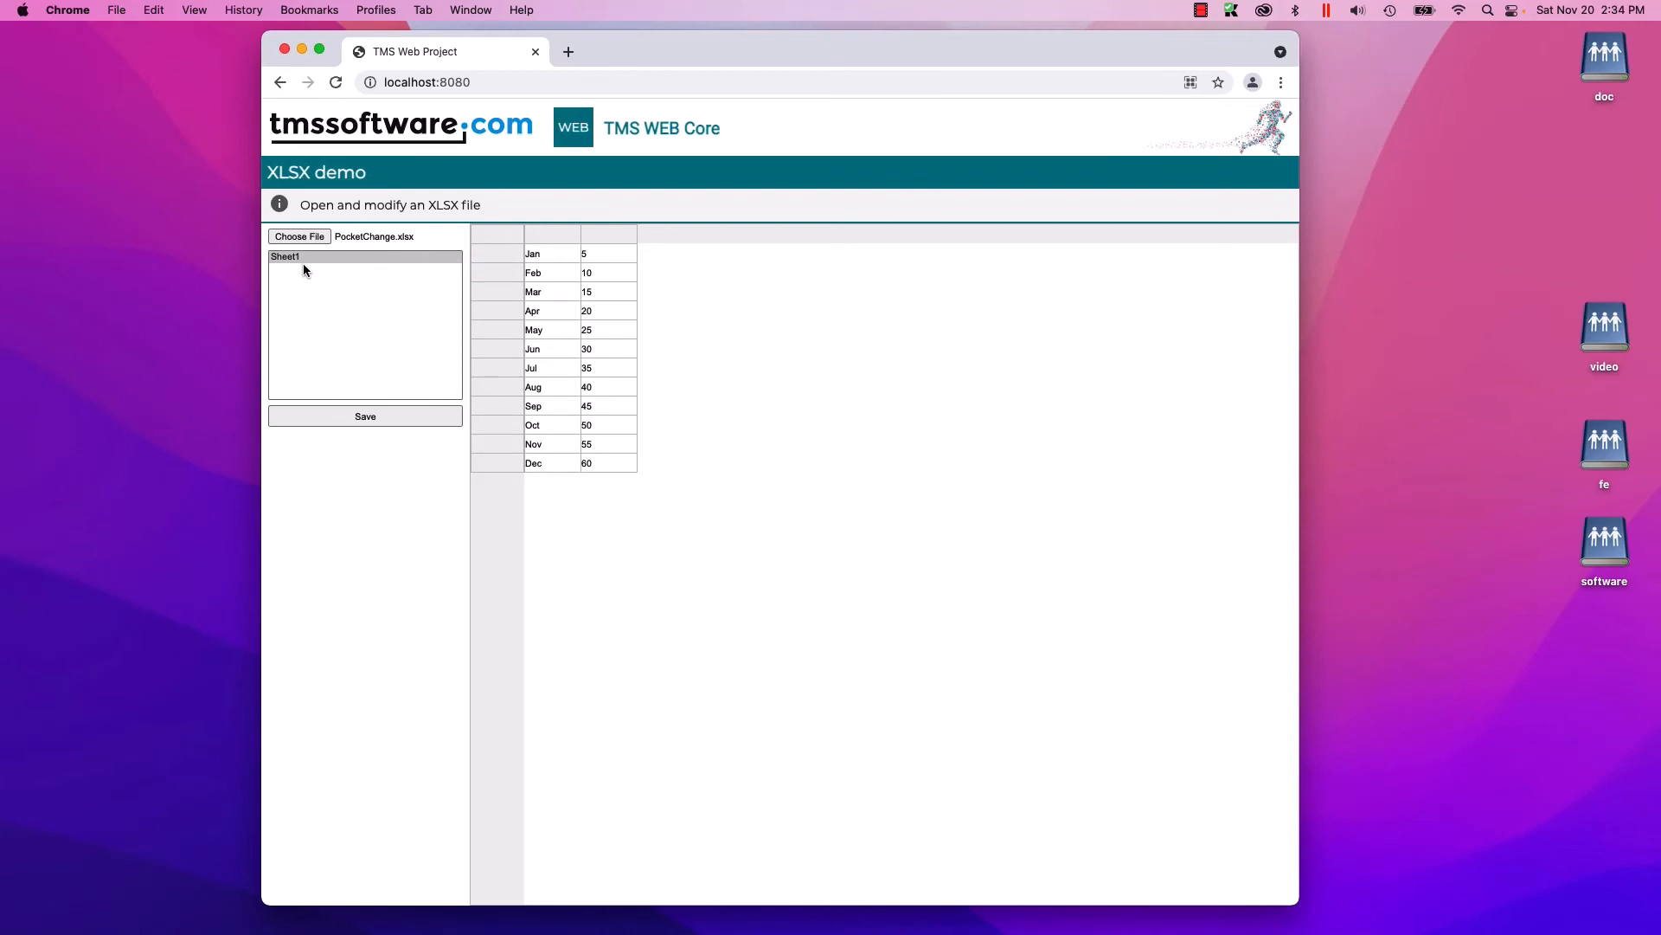
mouse_move(550, 252)
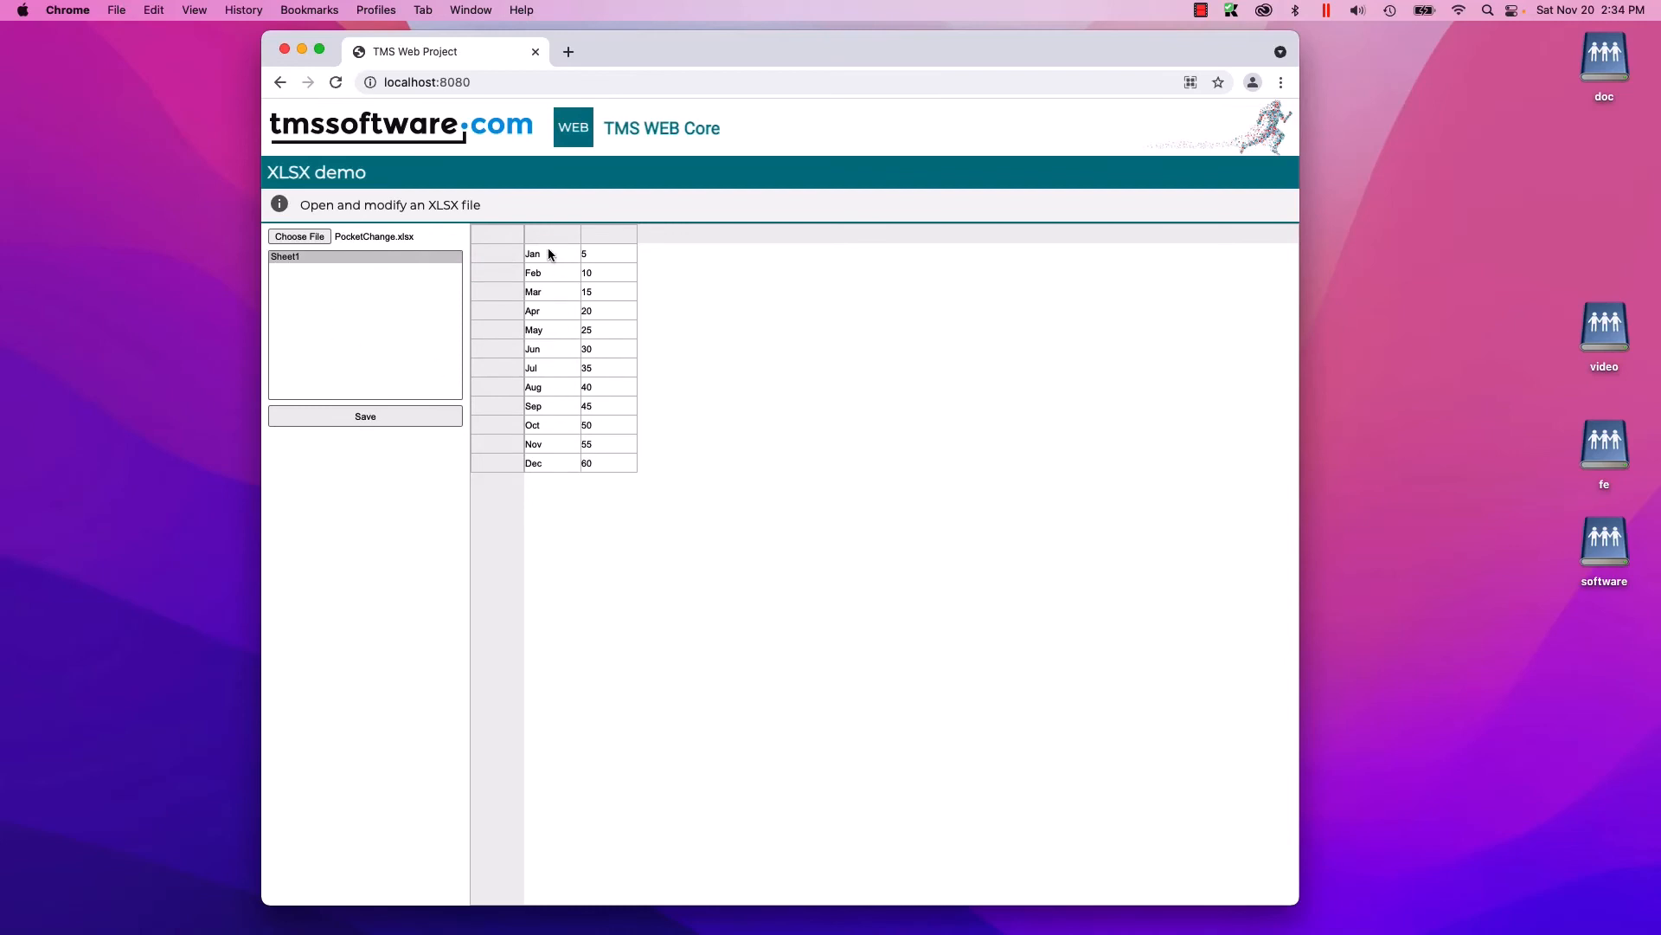
mouse_move(566, 462)
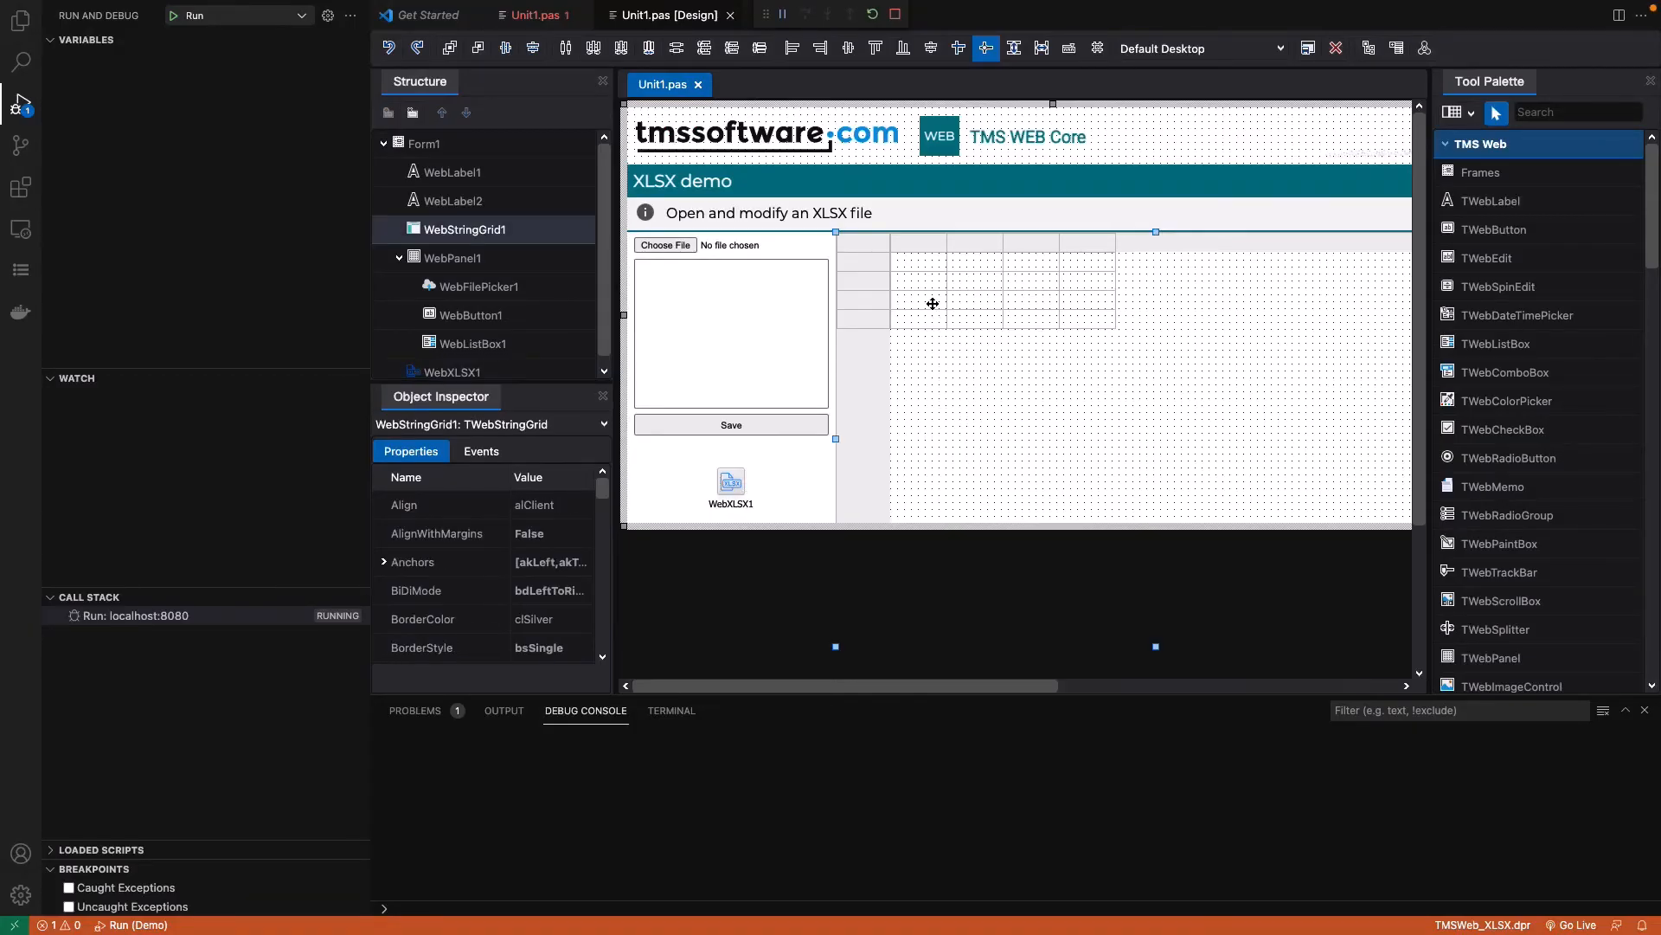
Step: Select WebXLSX1, review the Unit1.pas handlers, then return to the form designer
click(730, 482)
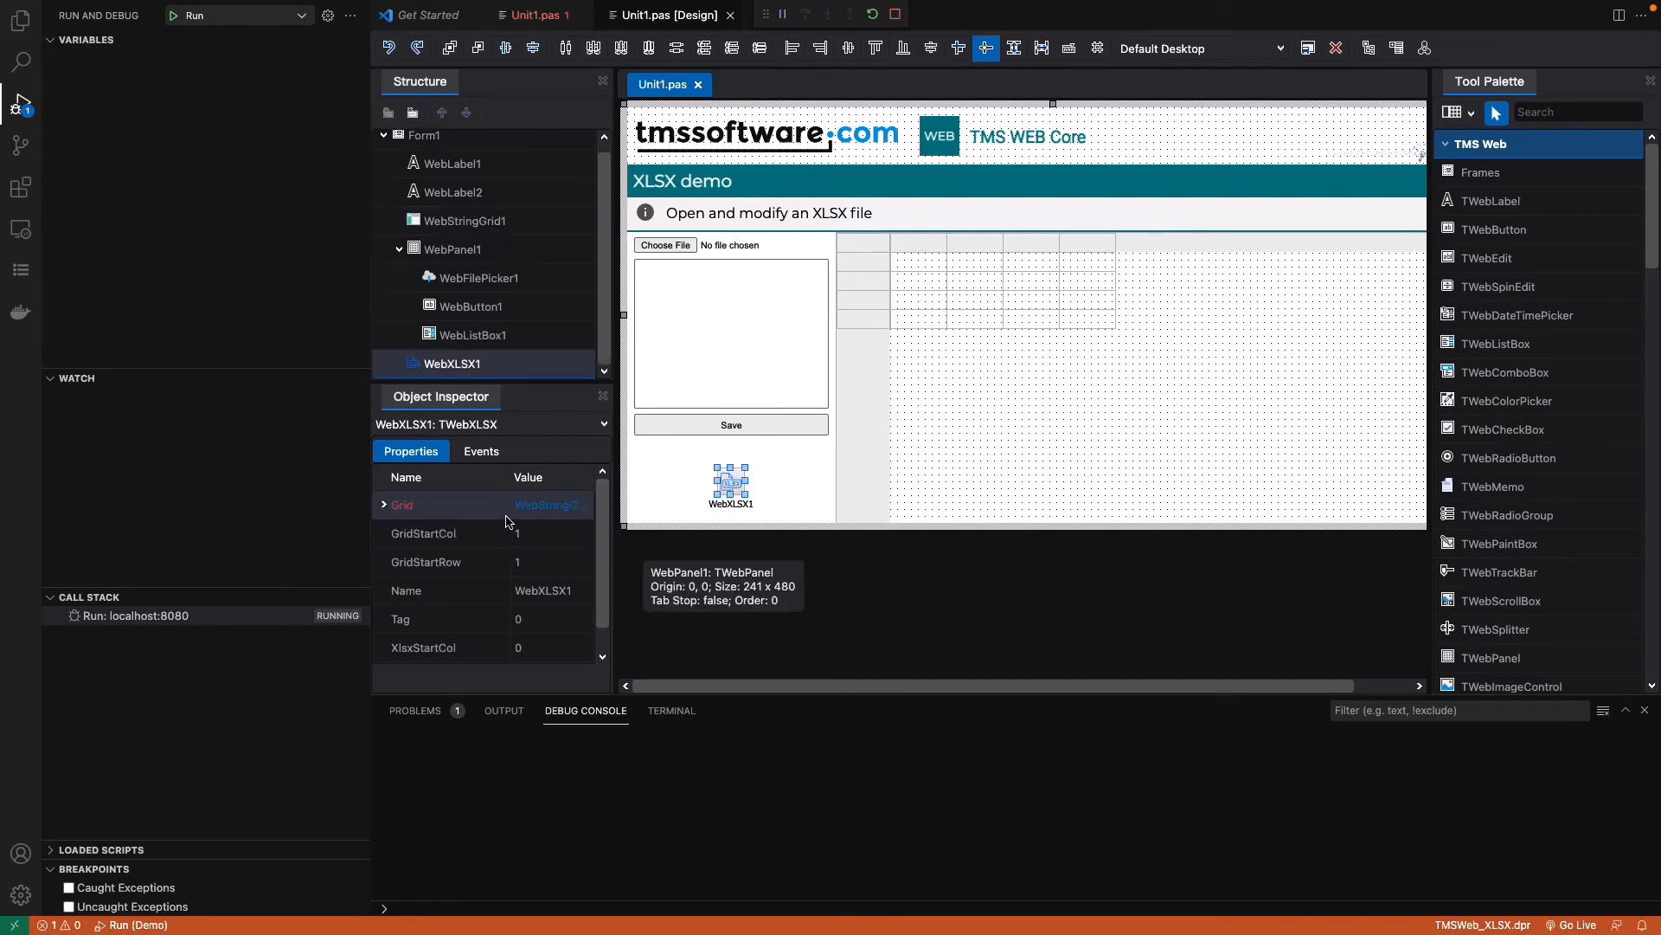
mouse_move(958, 376)
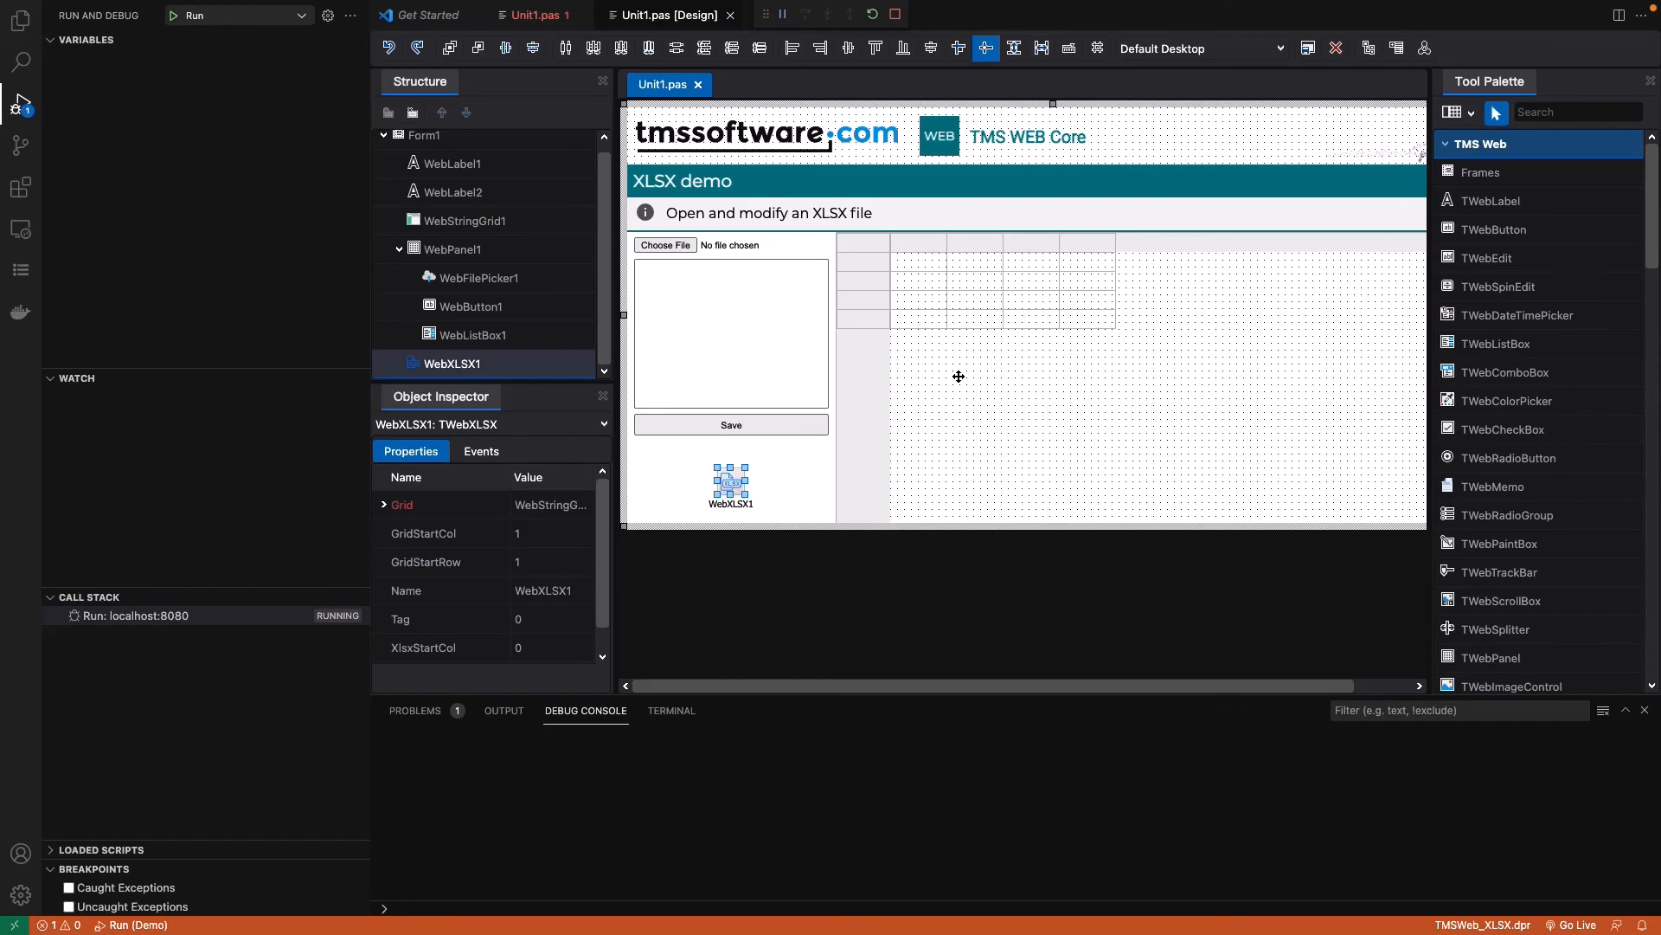
click(529, 15)
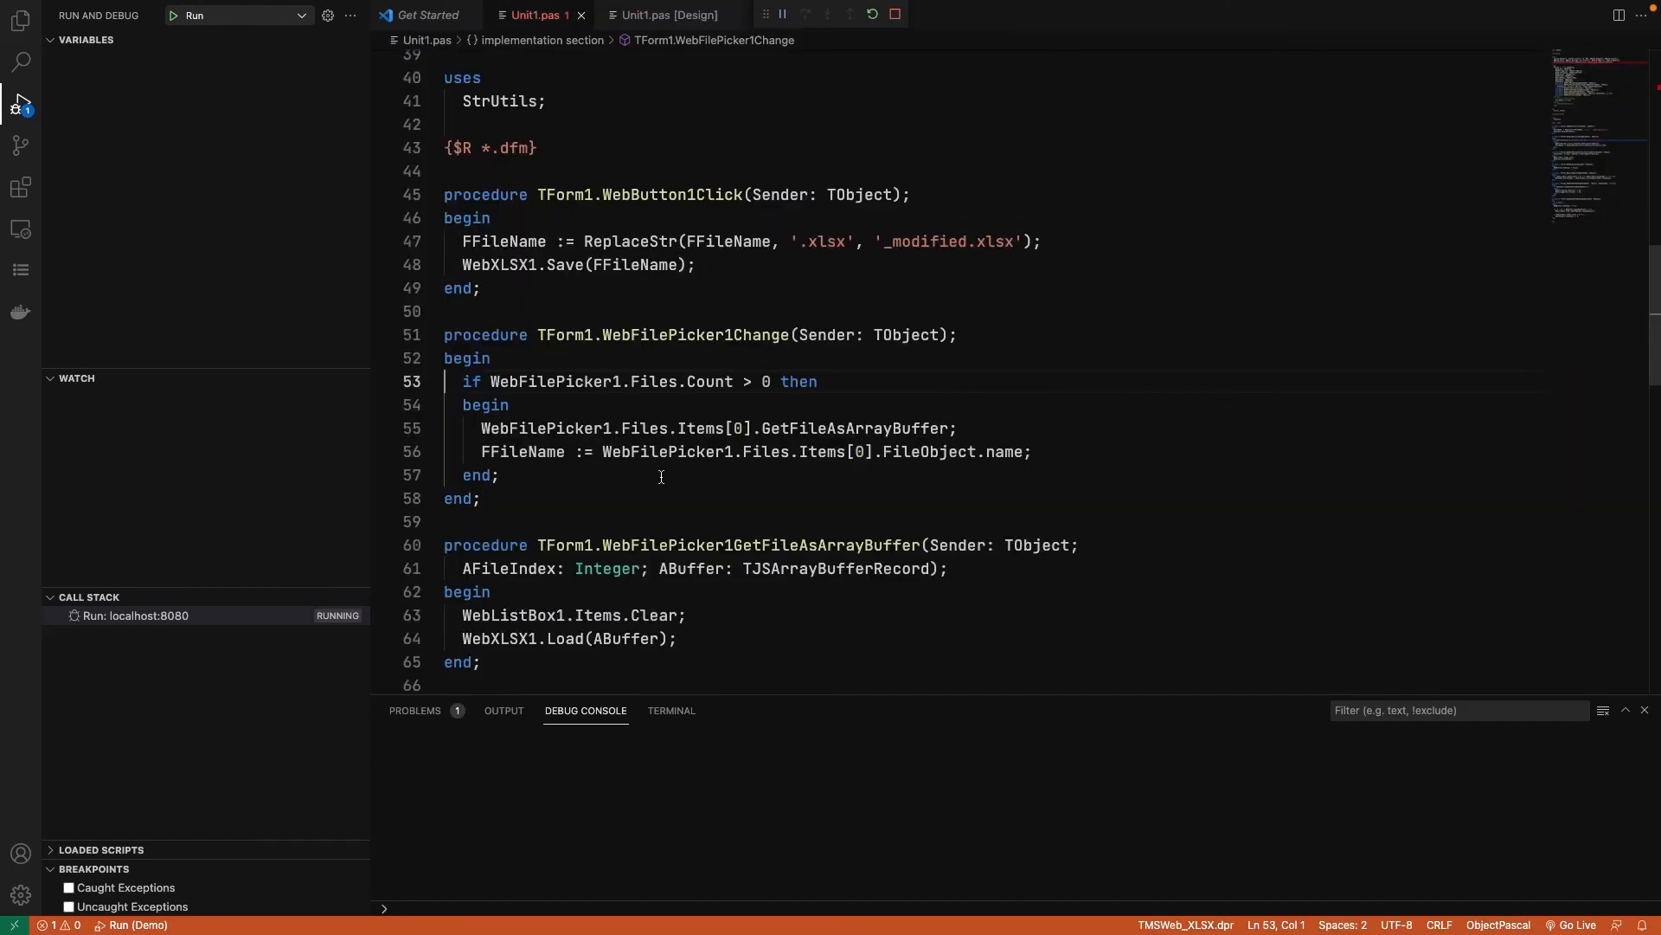
scroll(down, 3)
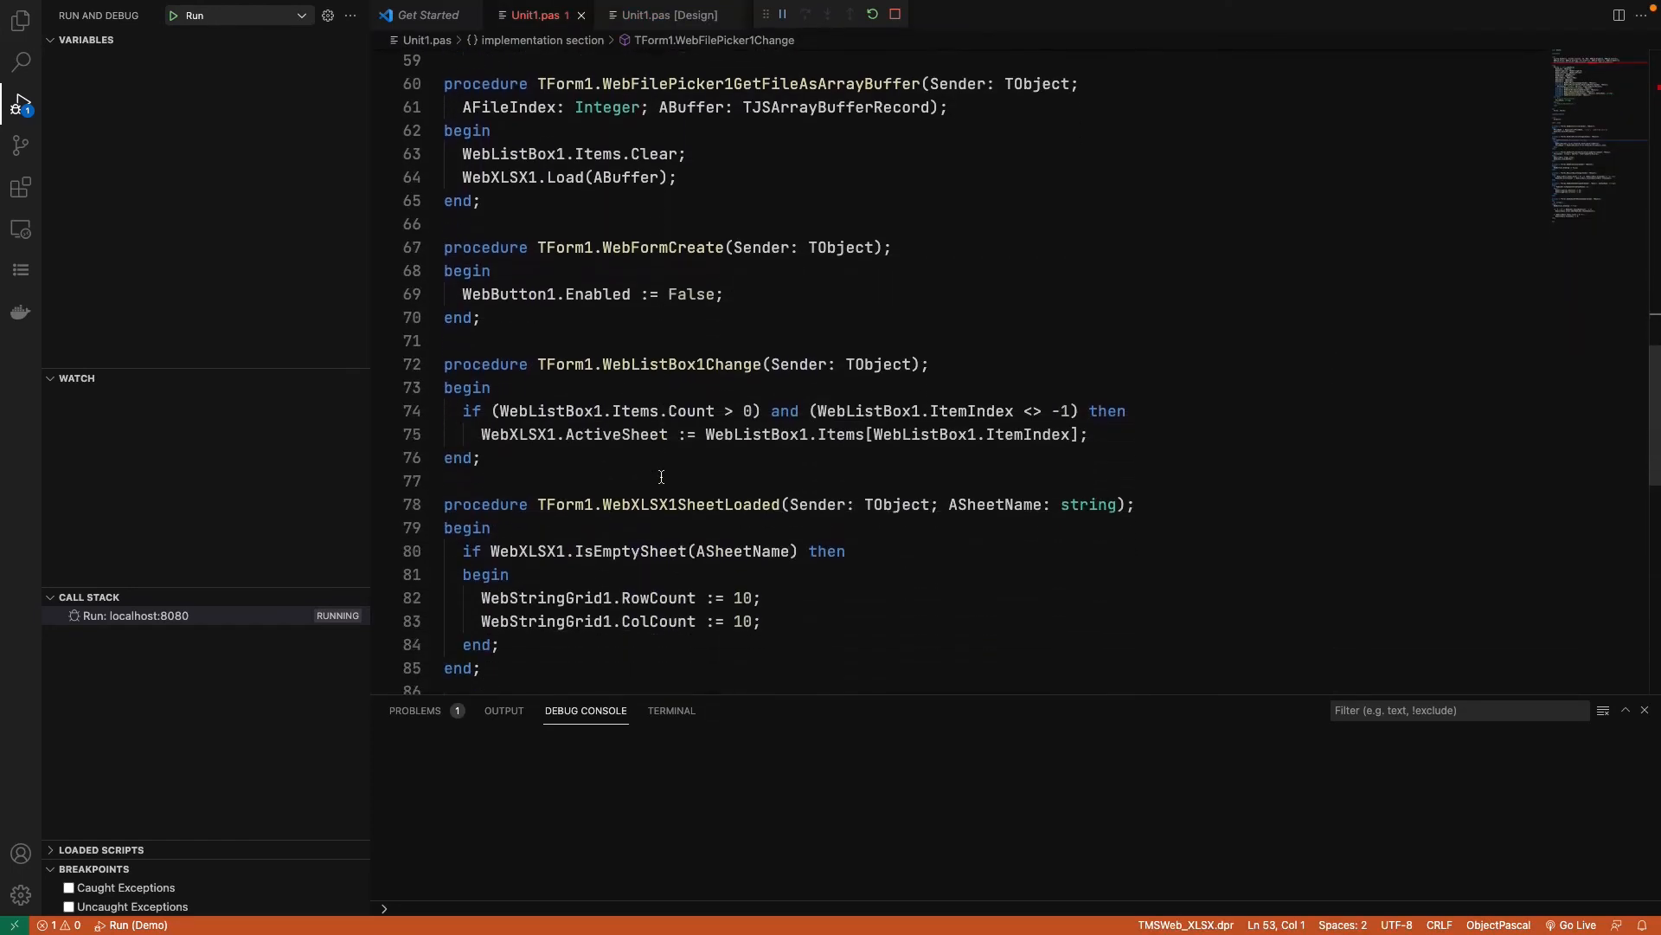
scroll(down, 3)
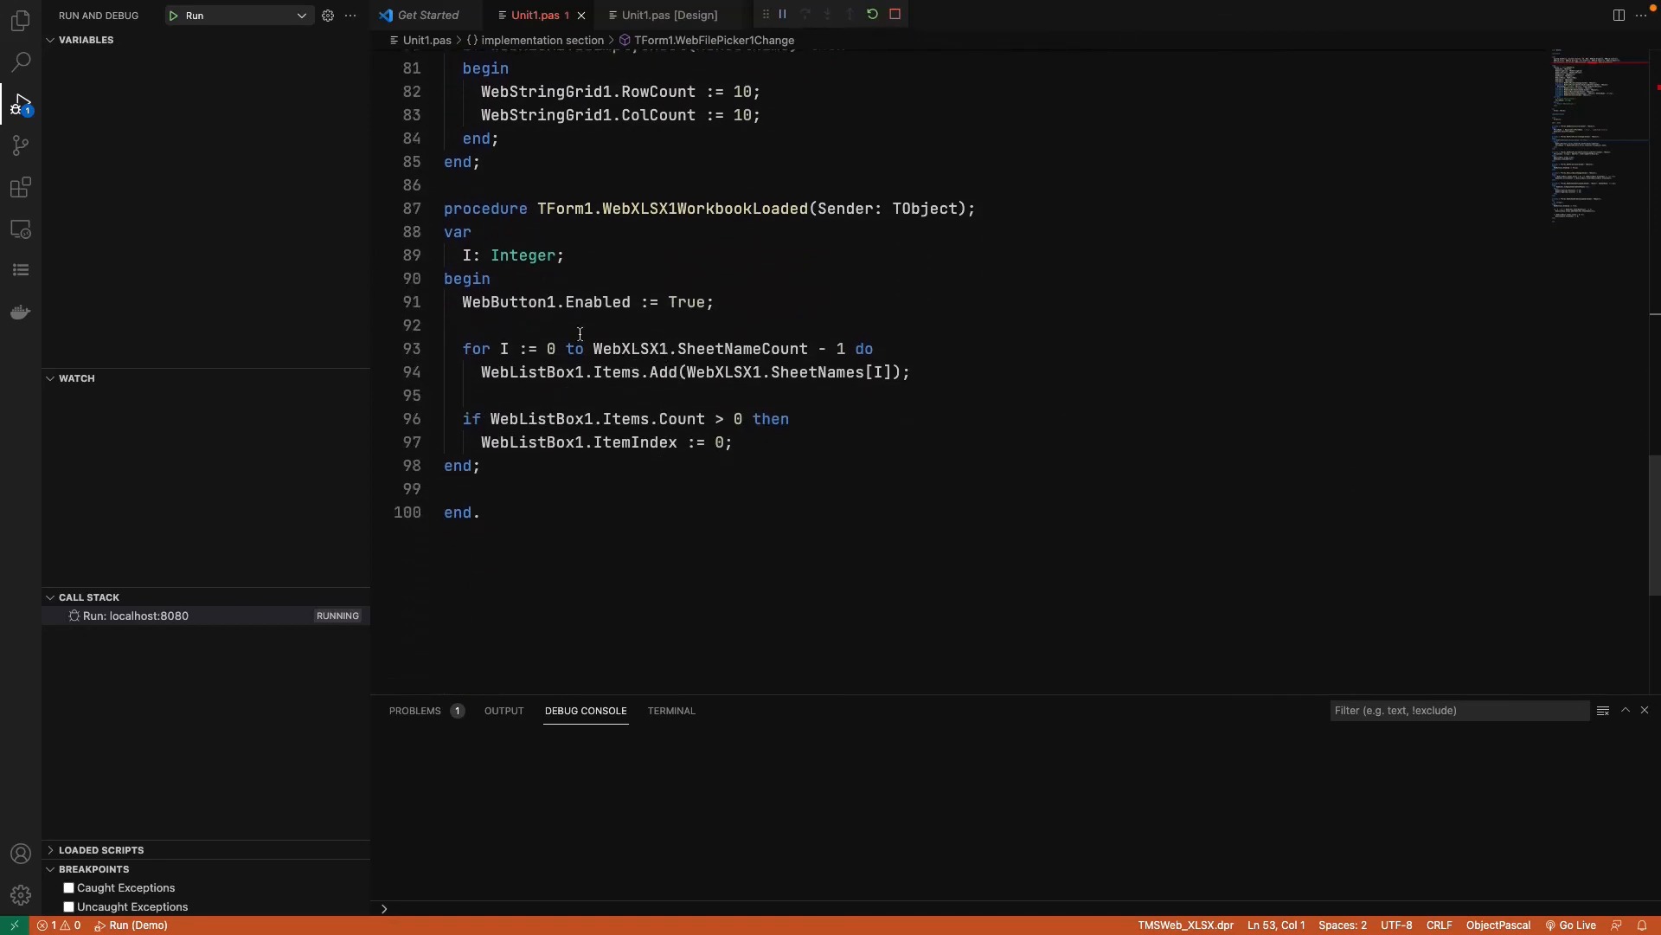
click(667, 15)
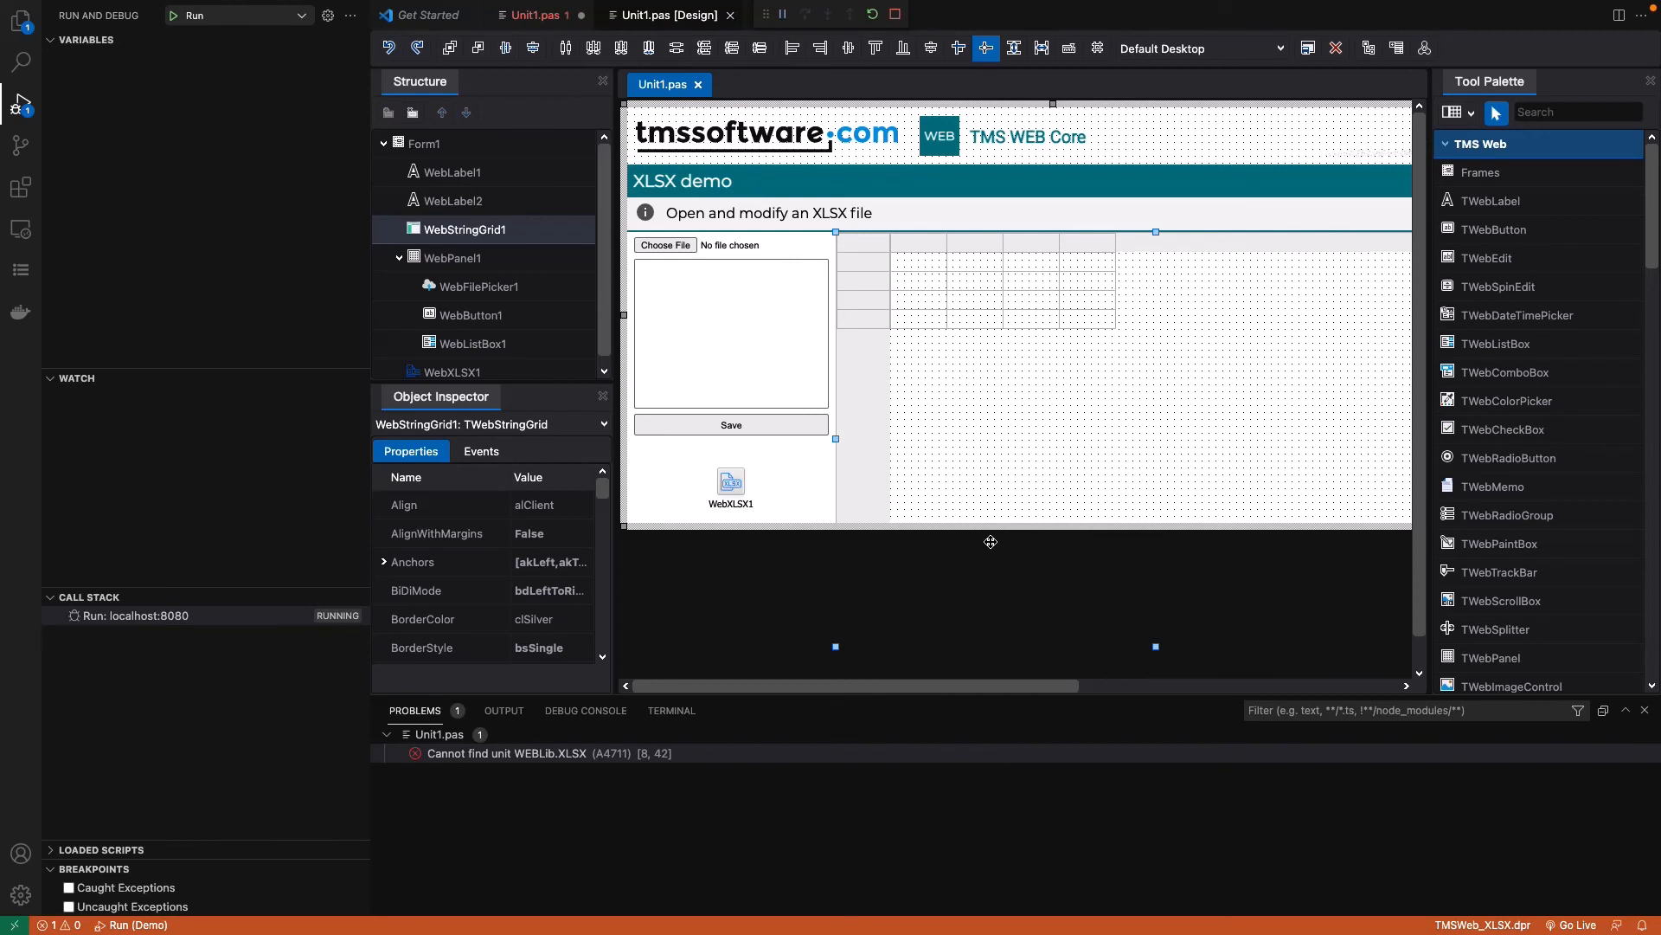